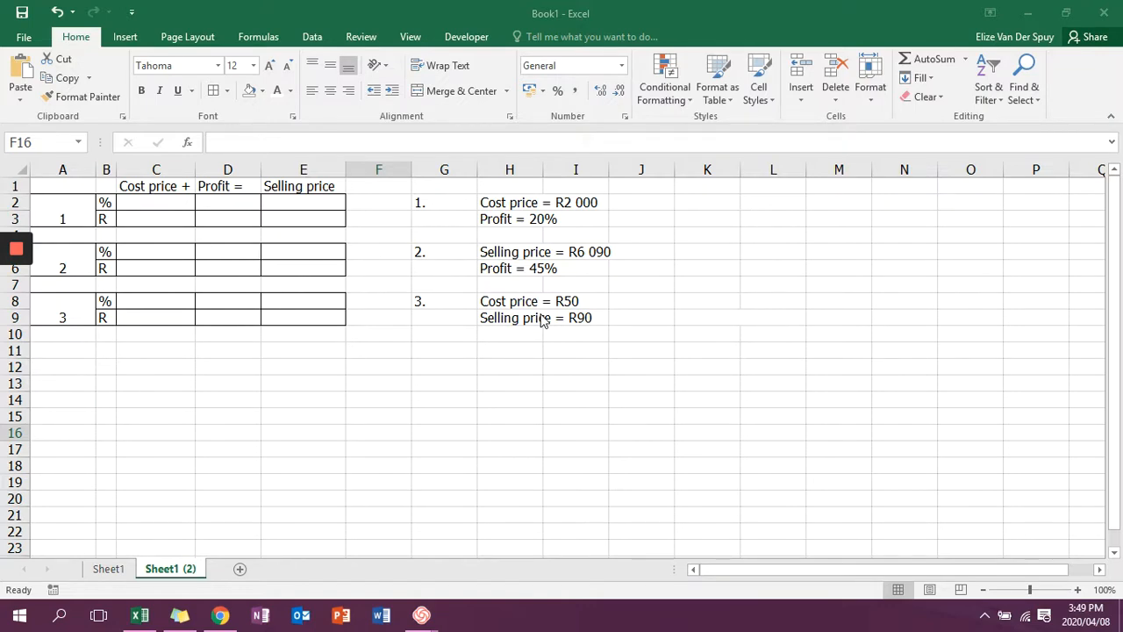
pyautogui.moveTo(302, 204)
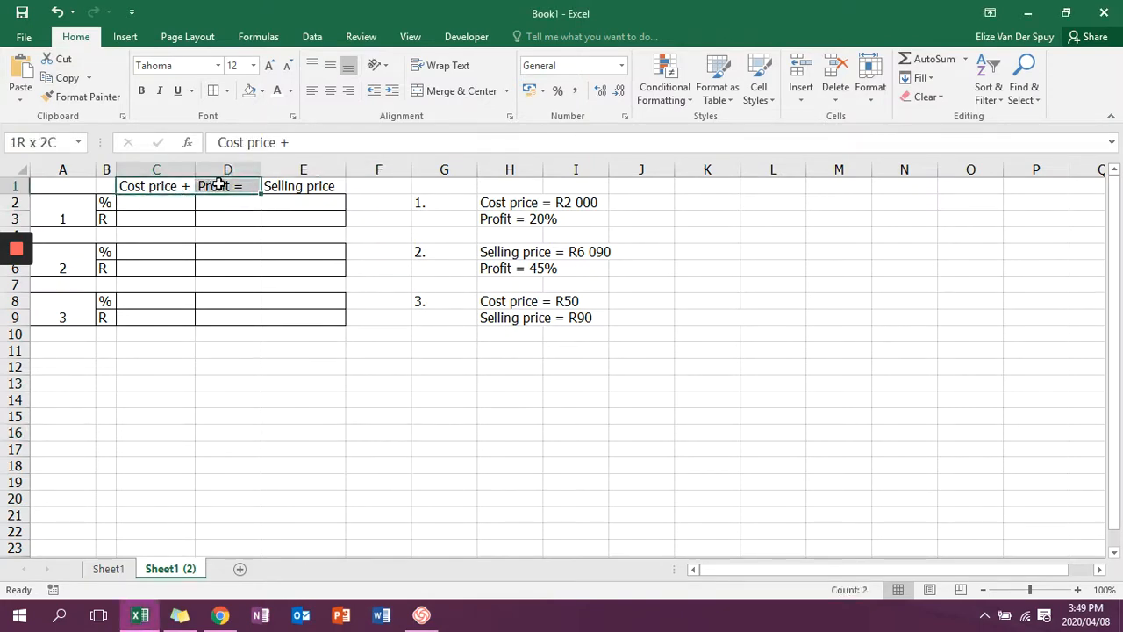
# Fill the Cost price, Profit and Selling price heading cells yellow.
pyautogui.click(260, 91)
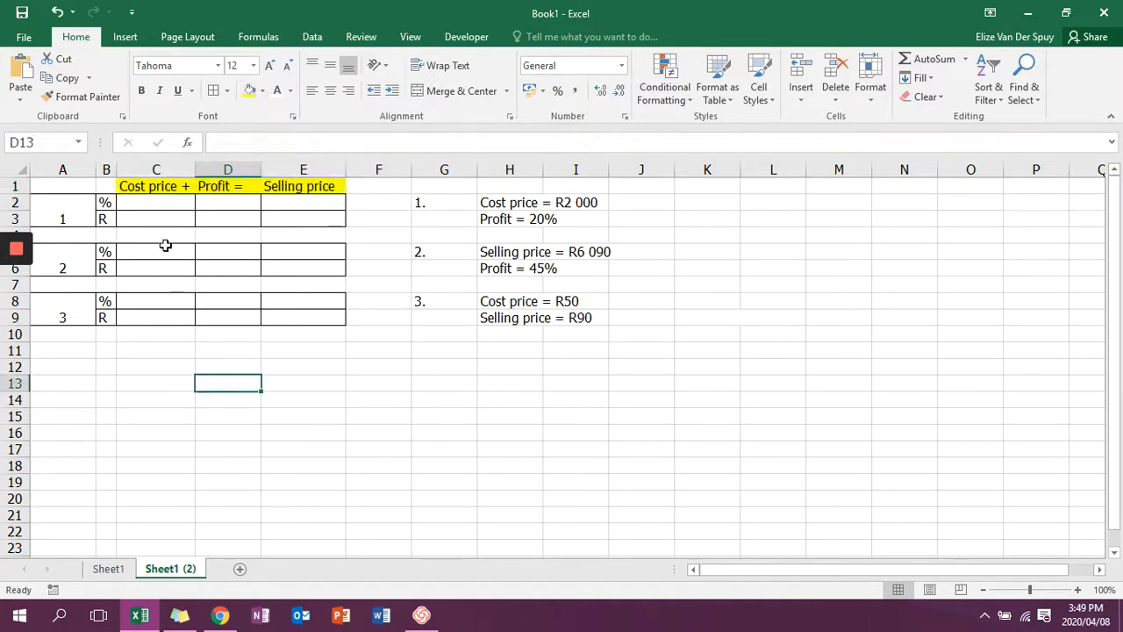
pyautogui.moveTo(287, 235)
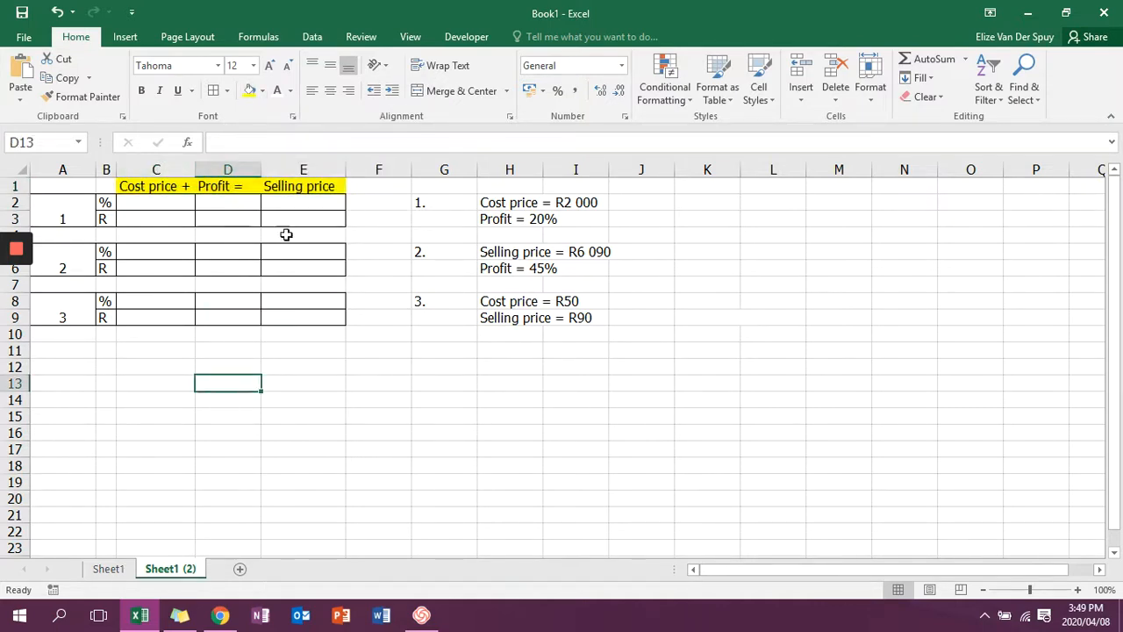
pyautogui.moveTo(81, 224)
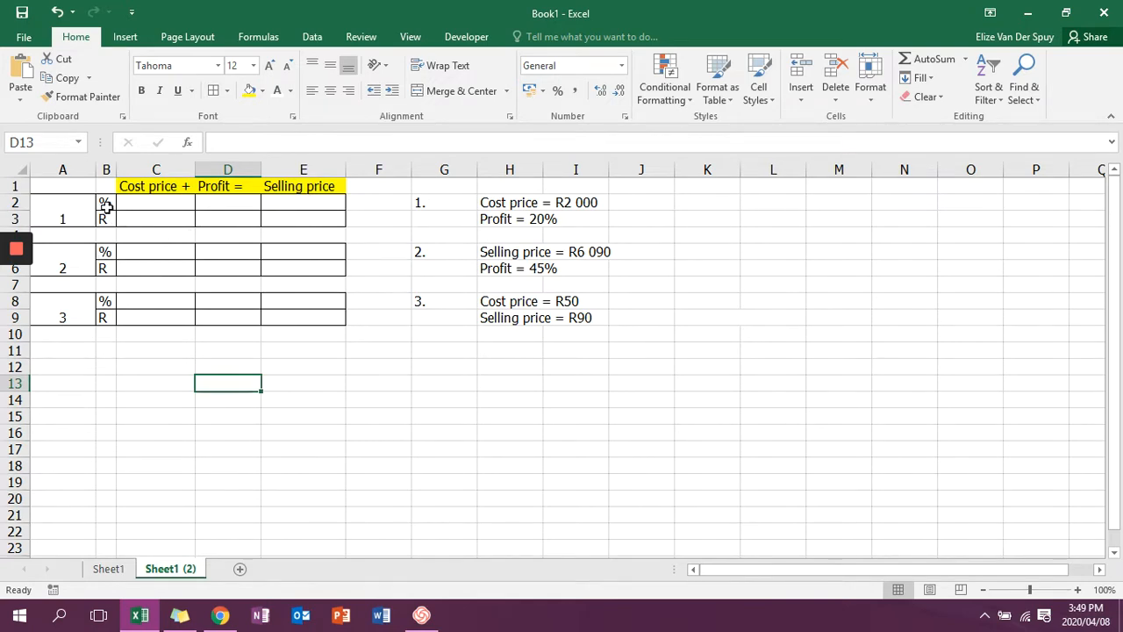
pyautogui.moveTo(301, 204)
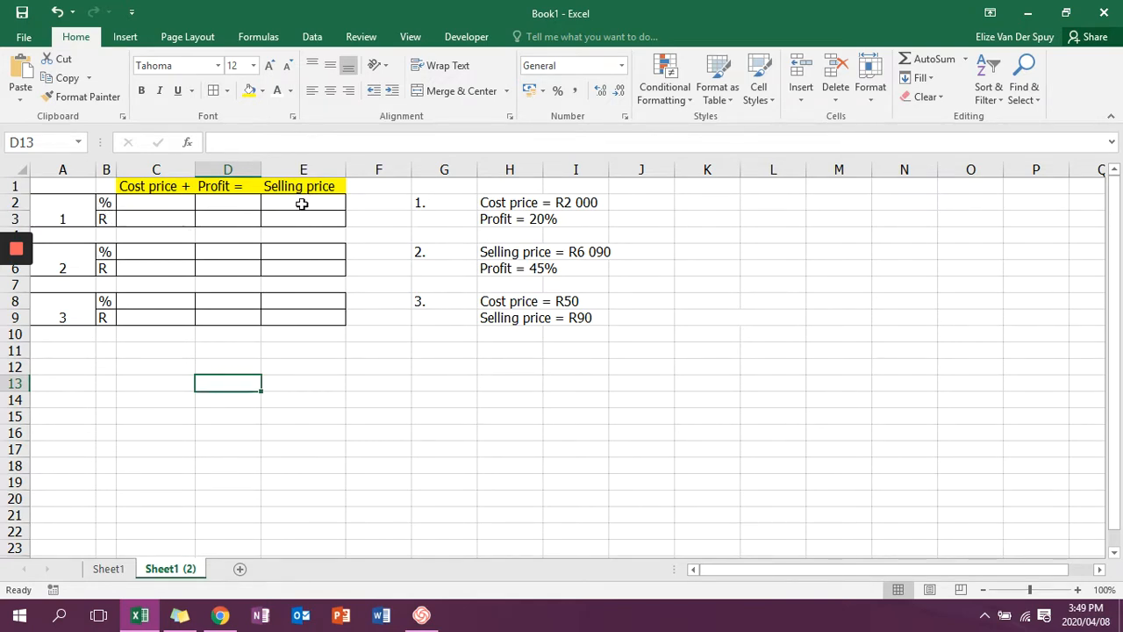
pyautogui.moveTo(158, 221)
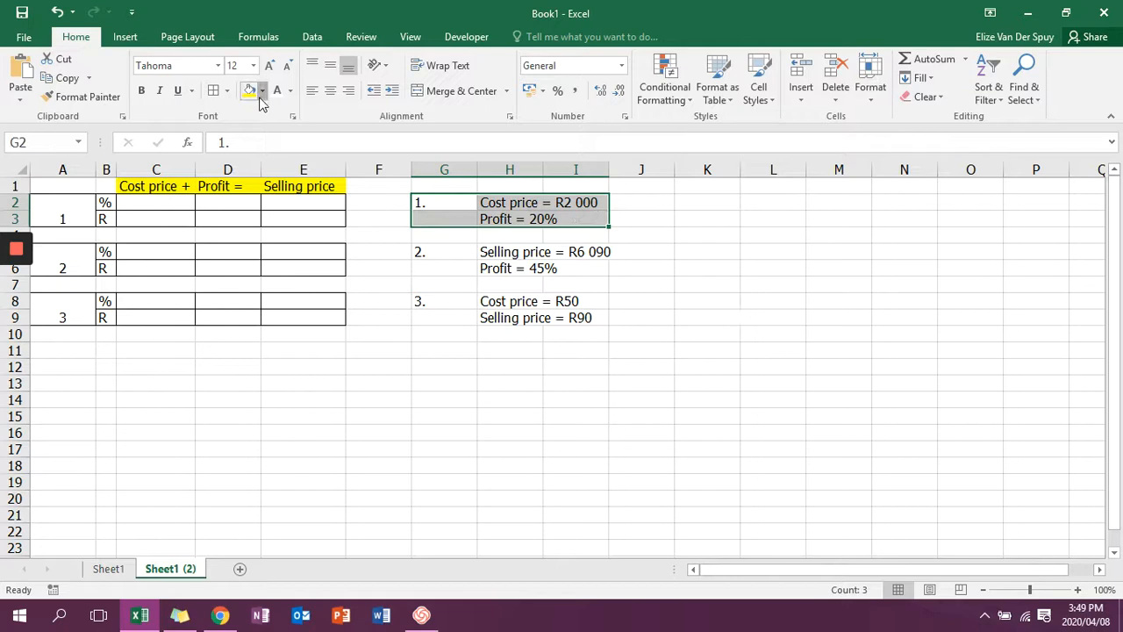
# Shade problem 1's details green and note its R2 000 cost price.
pyautogui.click(260, 91)
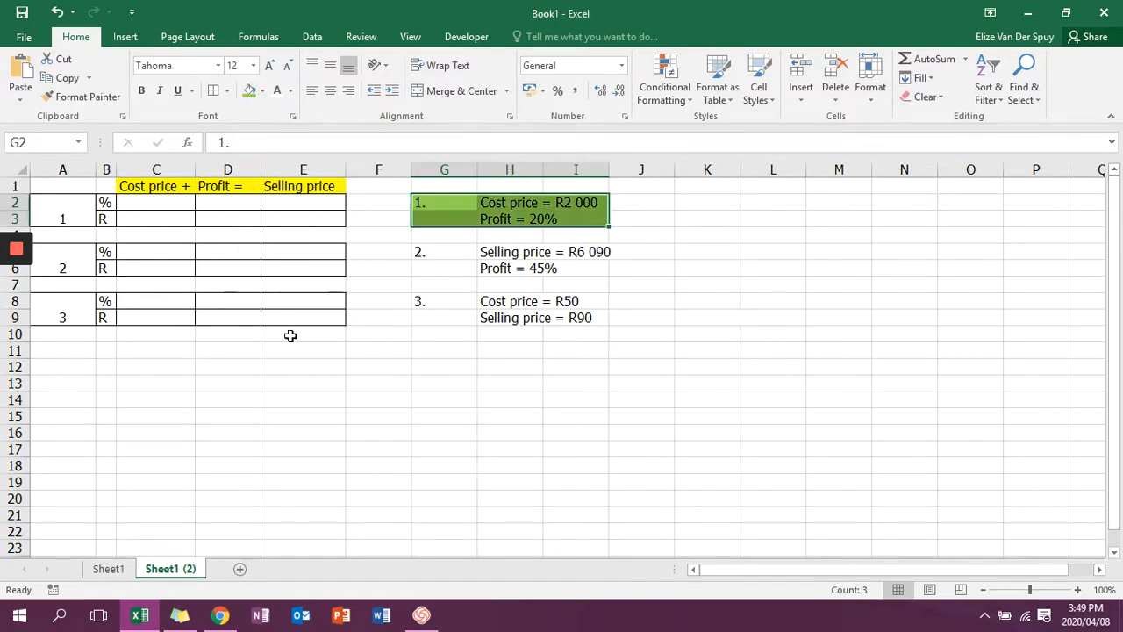
pyautogui.moveTo(302, 368)
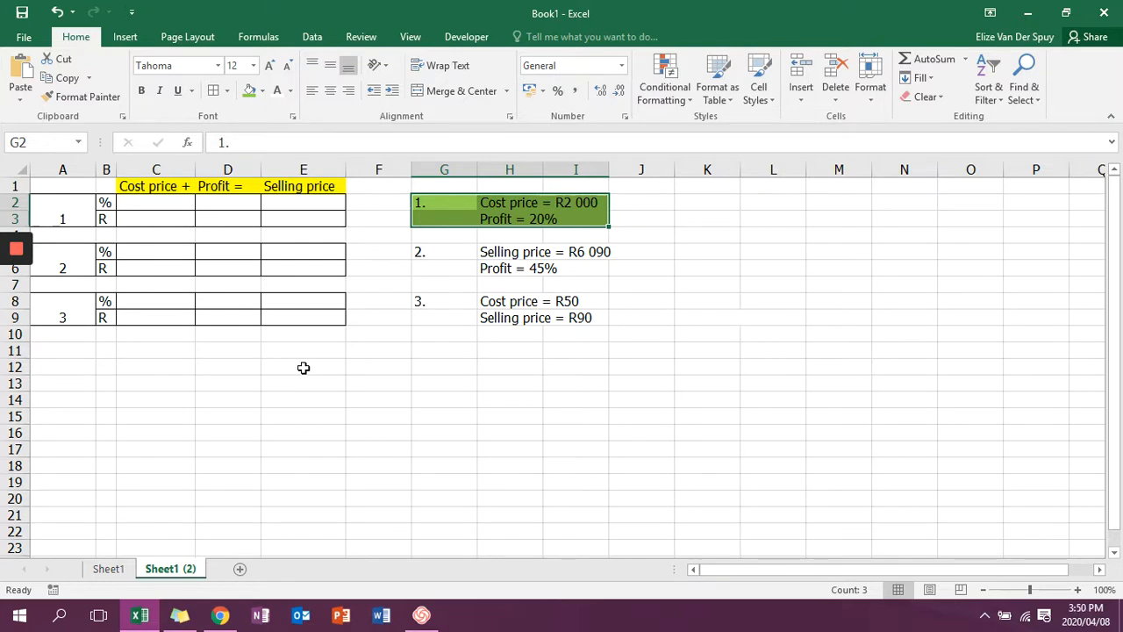
pyautogui.moveTo(306, 348)
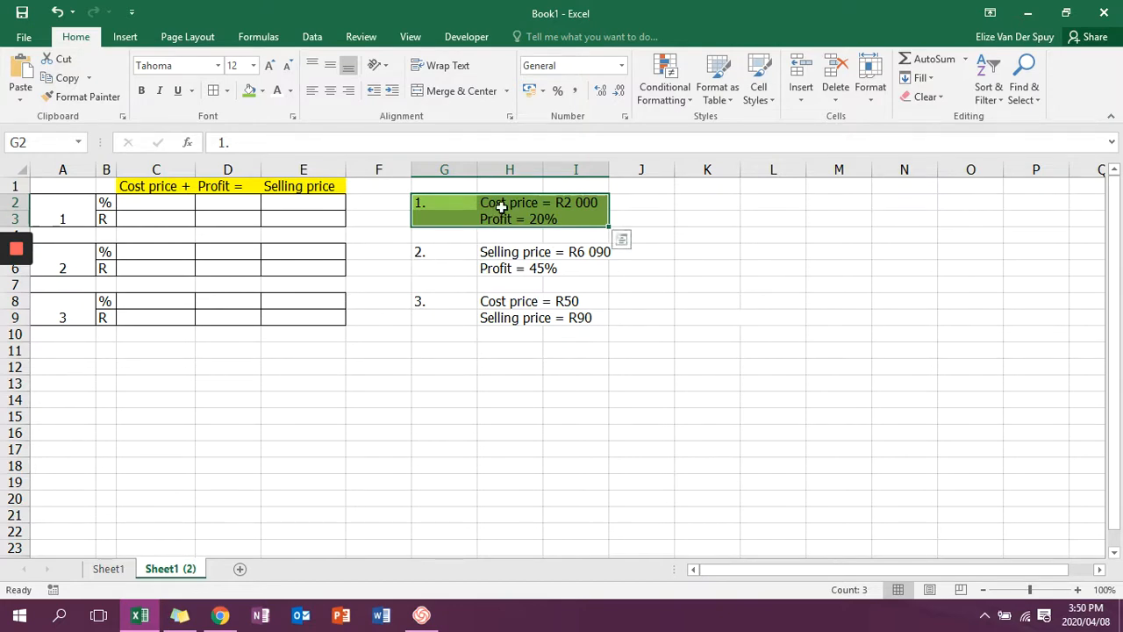
pyautogui.click(576, 202)
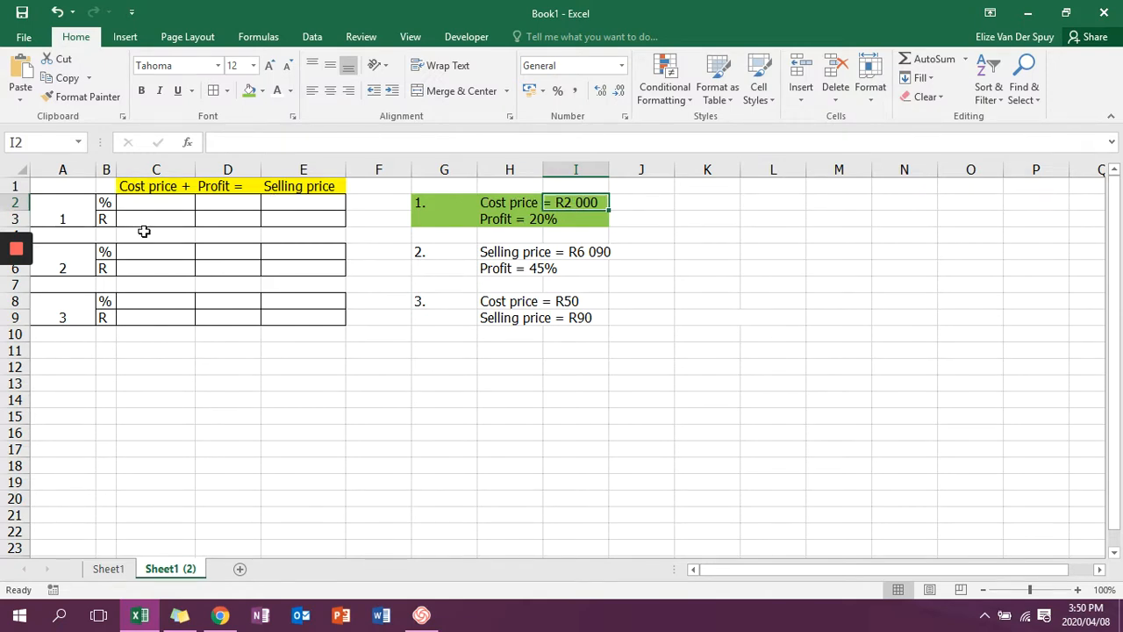
pyautogui.click(291, 91)
pyautogui.write('2 000')
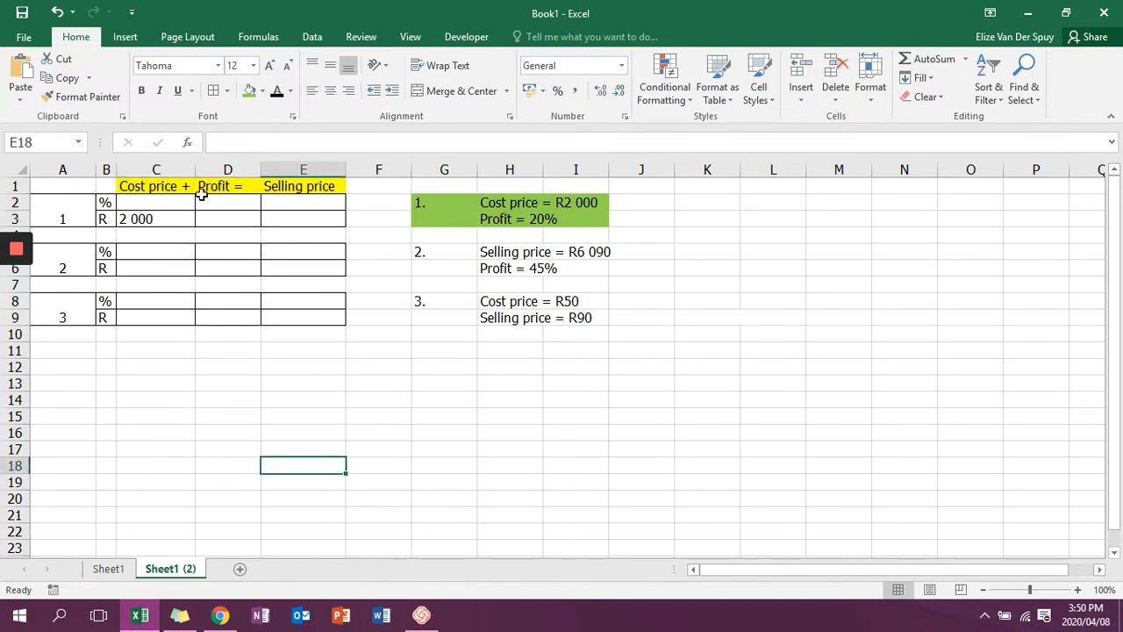
# Enter problem 1's percentage row as 100 + 20 = 120 in C2:E2, shaded green.
pyautogui.write('100 +')
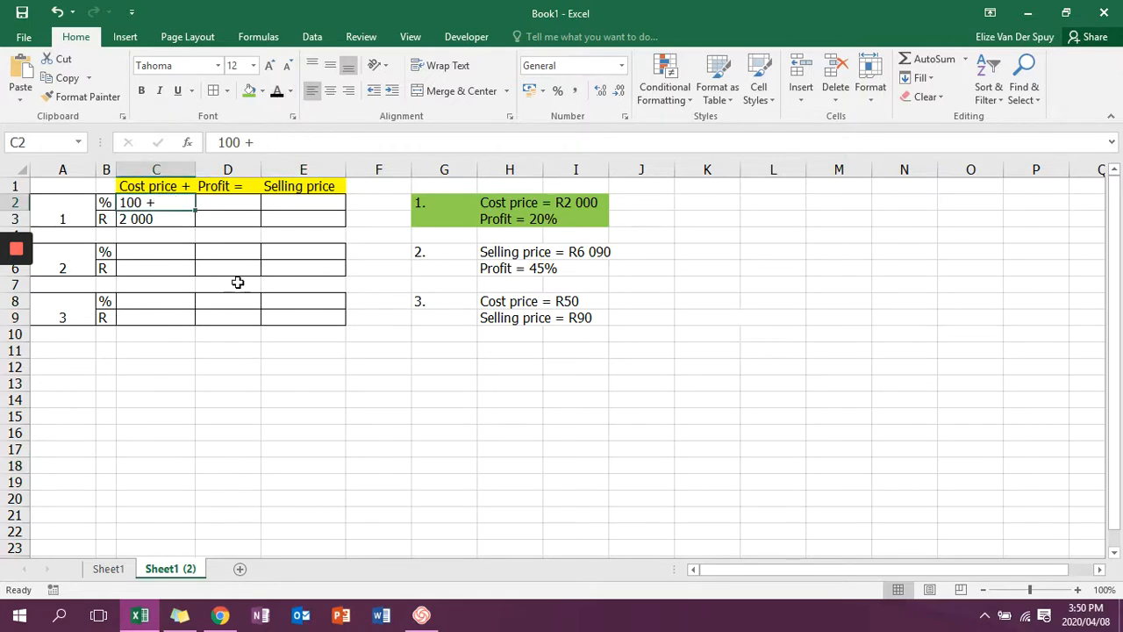
pyautogui.moveTo(158, 203)
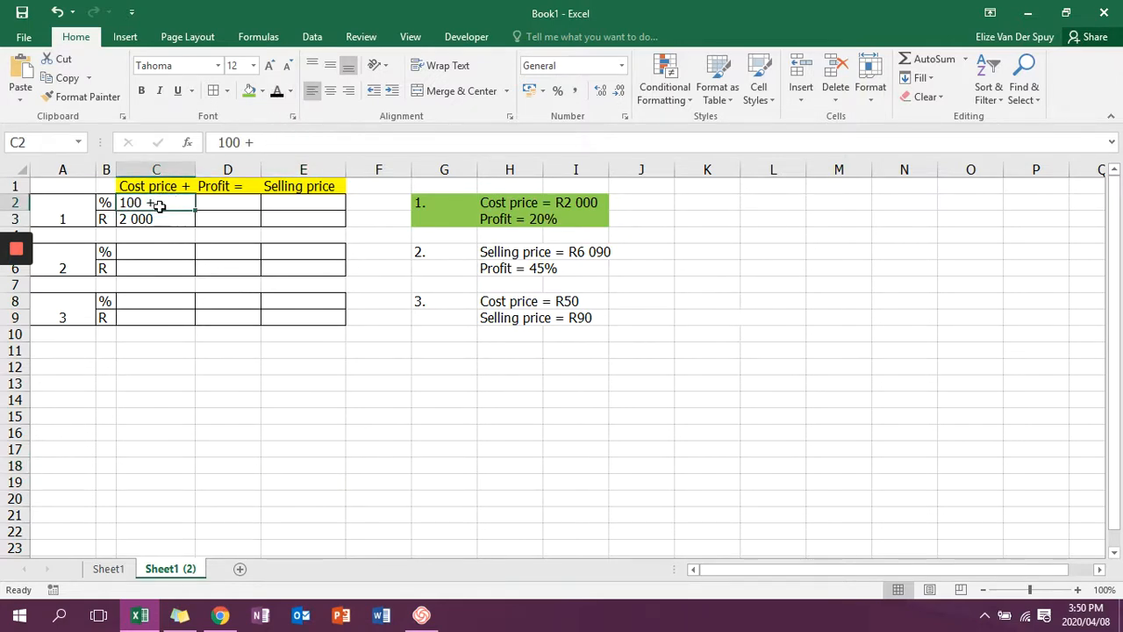
pyautogui.moveTo(219, 197)
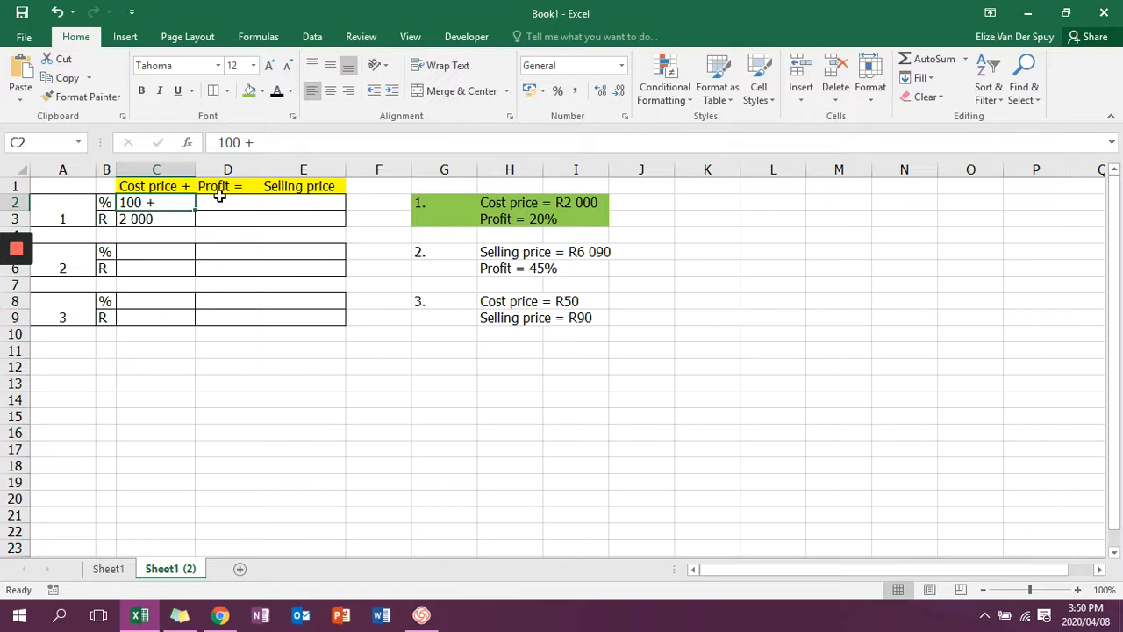
pyautogui.write('20 =')
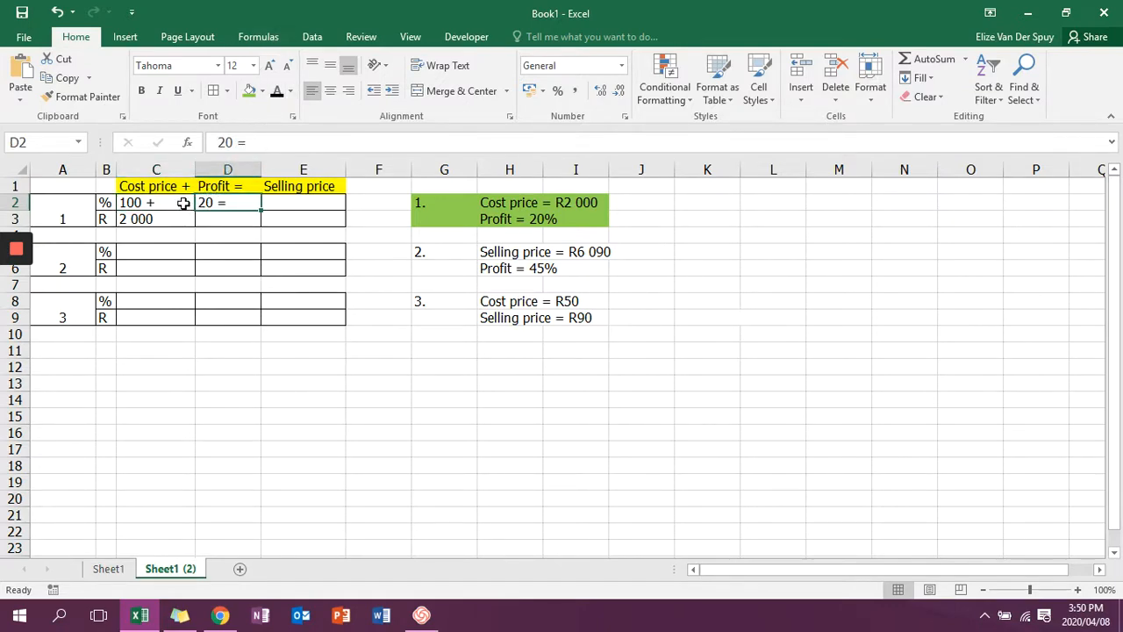
pyautogui.write('120')
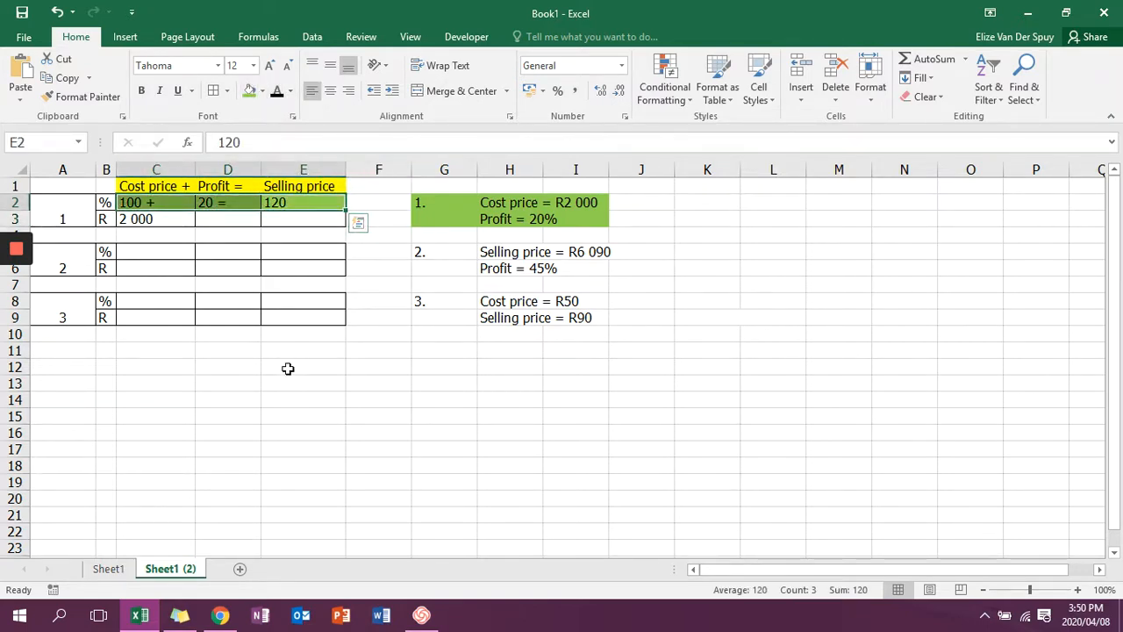
pyautogui.click(302, 367)
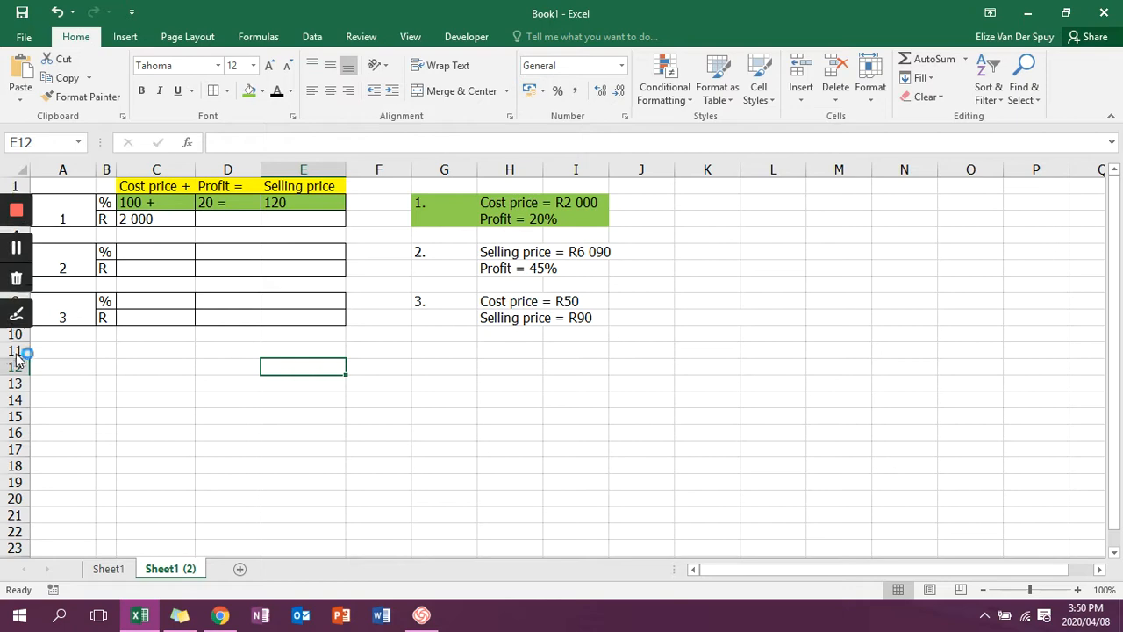
pyautogui.click(16, 312)
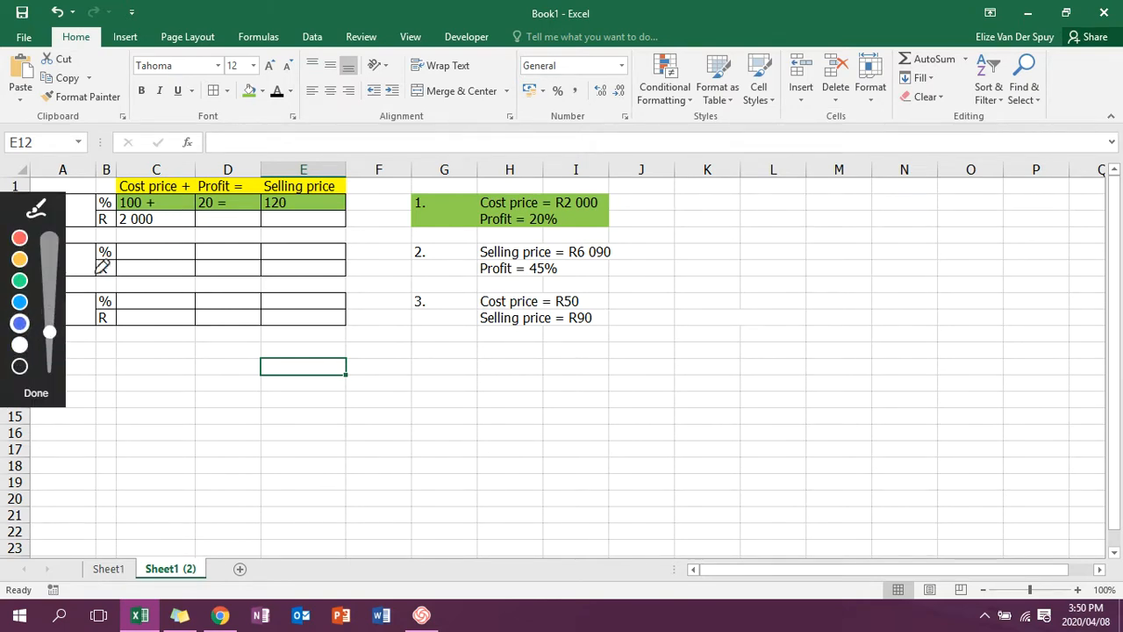
pyautogui.moveTo(119, 224); pyautogui.dragTo(154, 219)
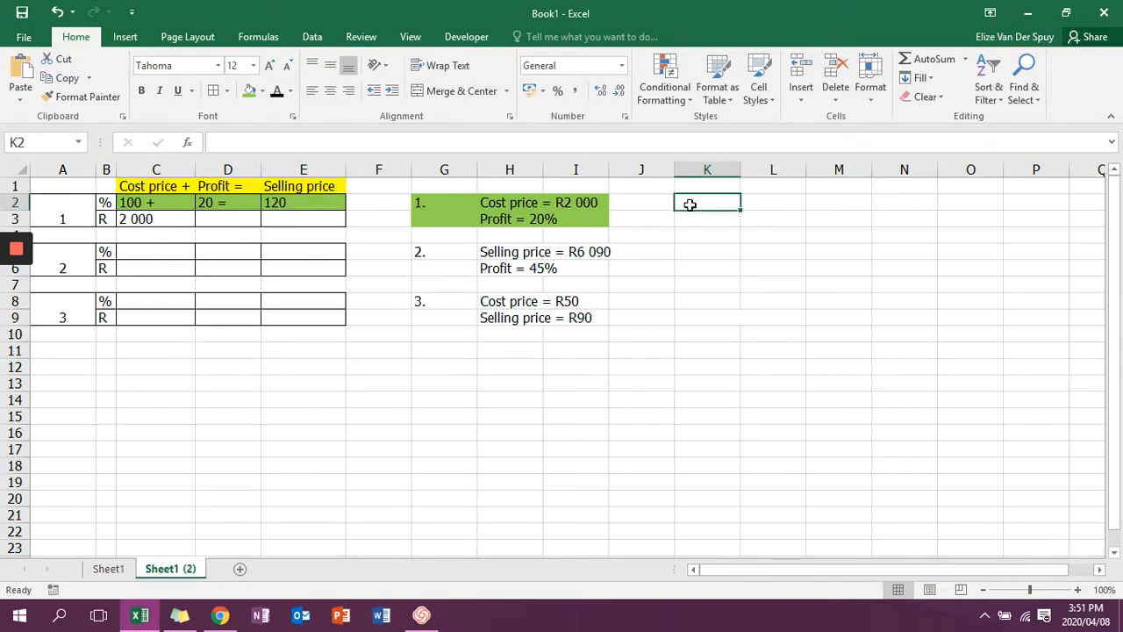
# Write the working 2000 / 100 x 120 in K2 beside problem 1.
pyautogui.write('2')
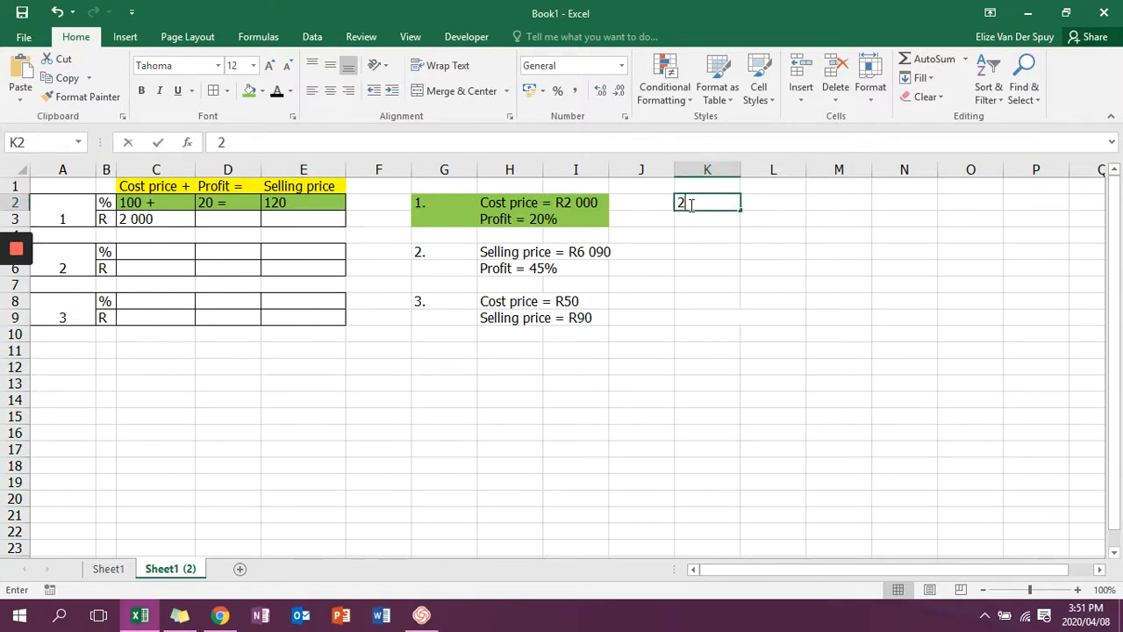
pyautogui.write('000')
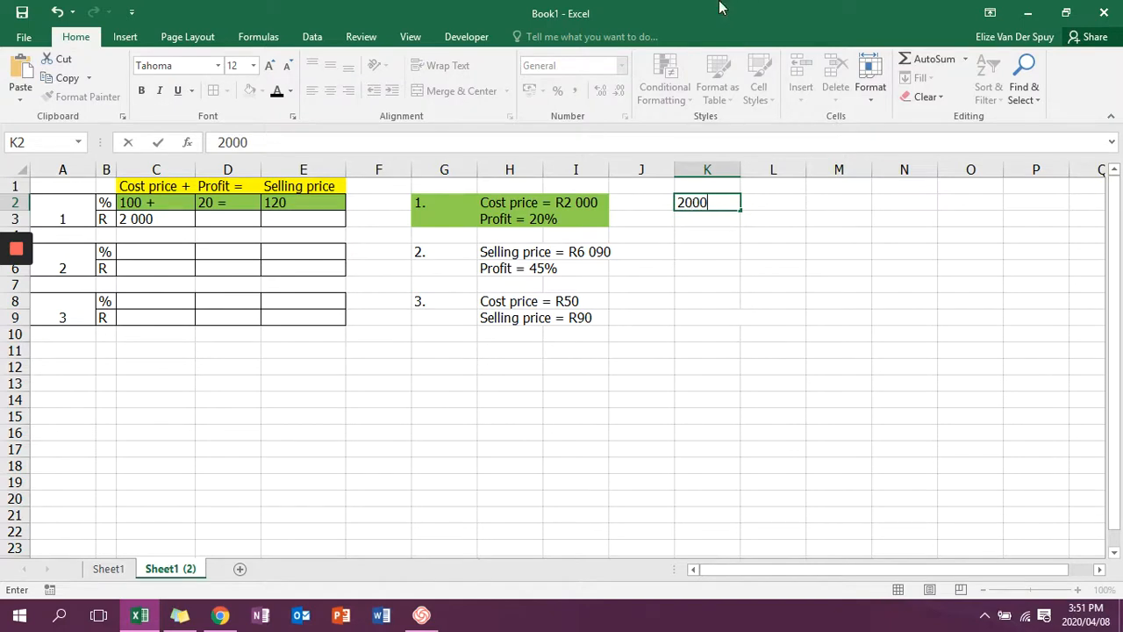
pyautogui.write('/')
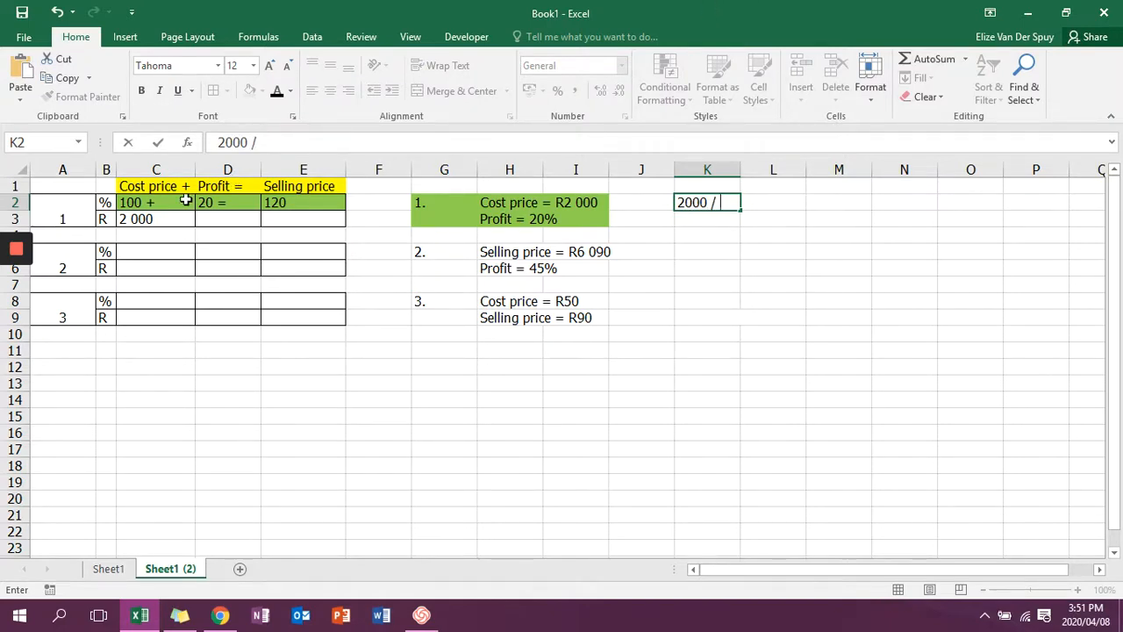
pyautogui.write('100 x 120')
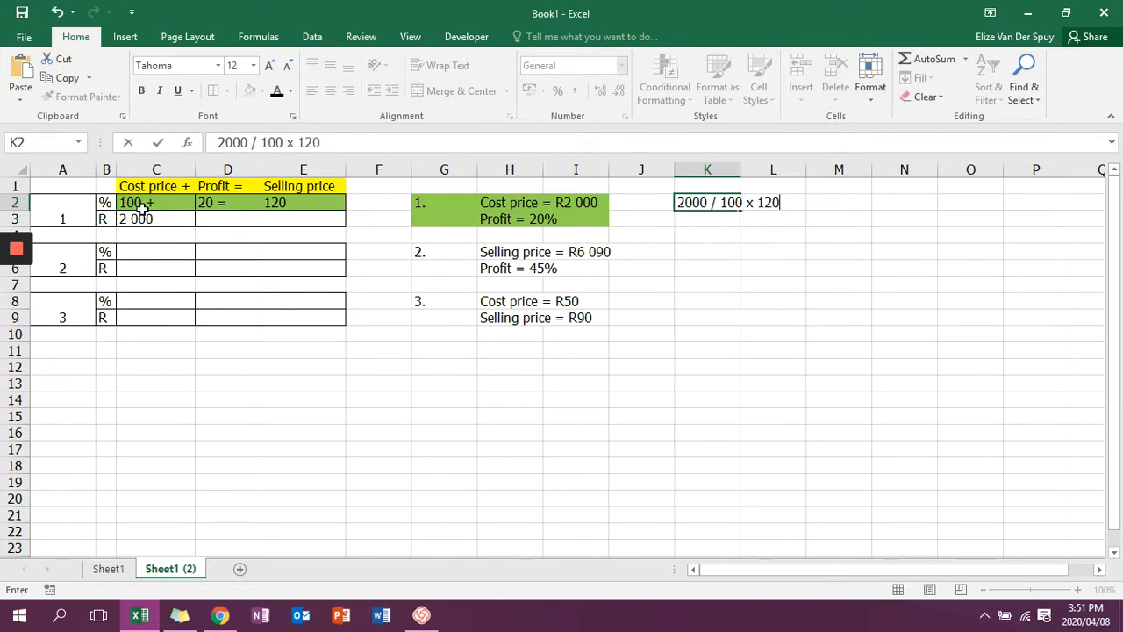
pyautogui.click(706, 253)
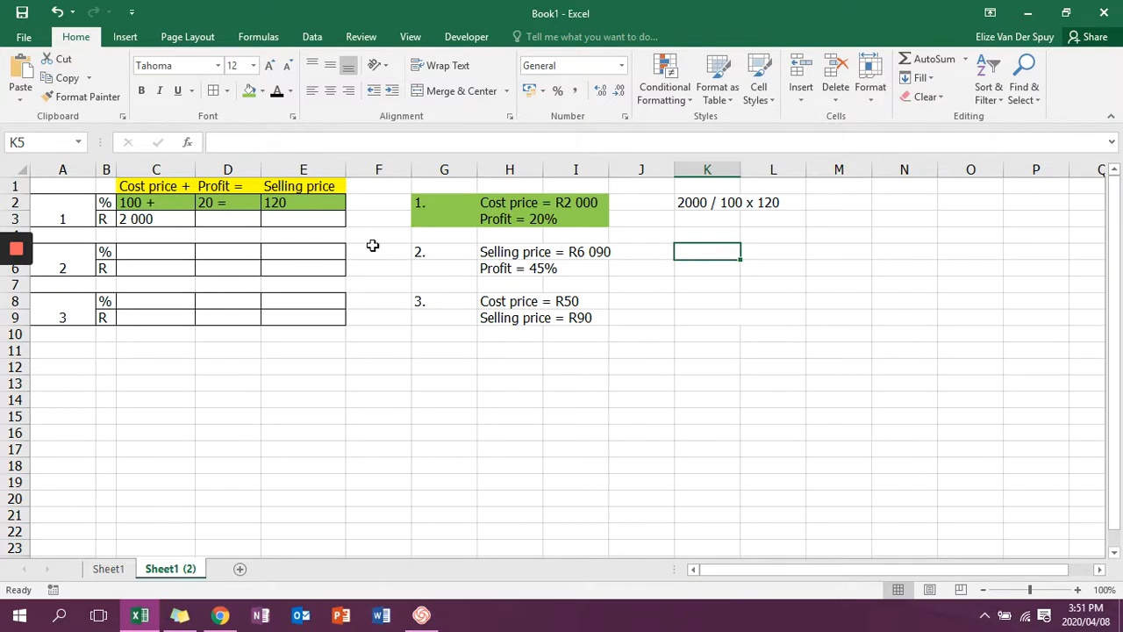
pyautogui.moveTo(302, 221)
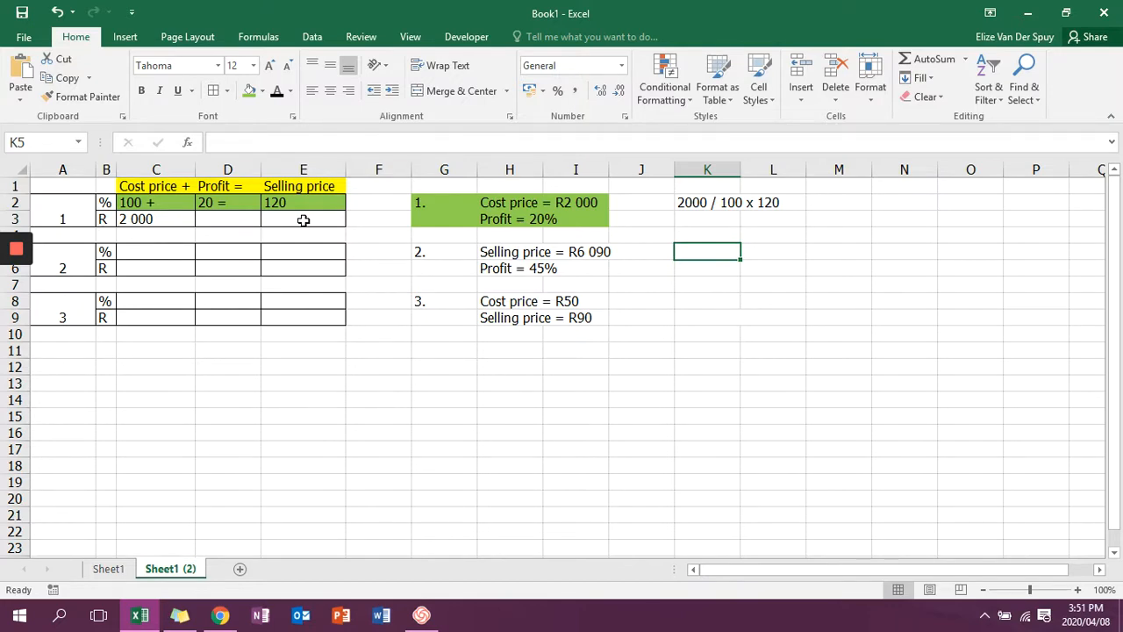
# Enter problem 1's selling price 2 400 in E3.
pyautogui.click(302, 218)
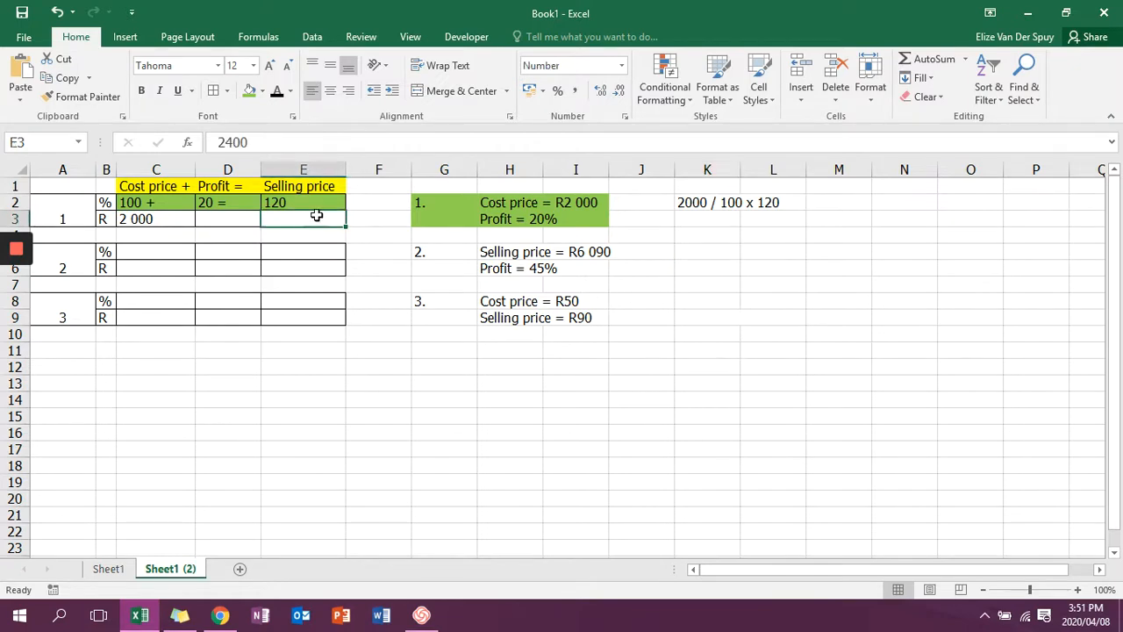
pyautogui.write('2 400')
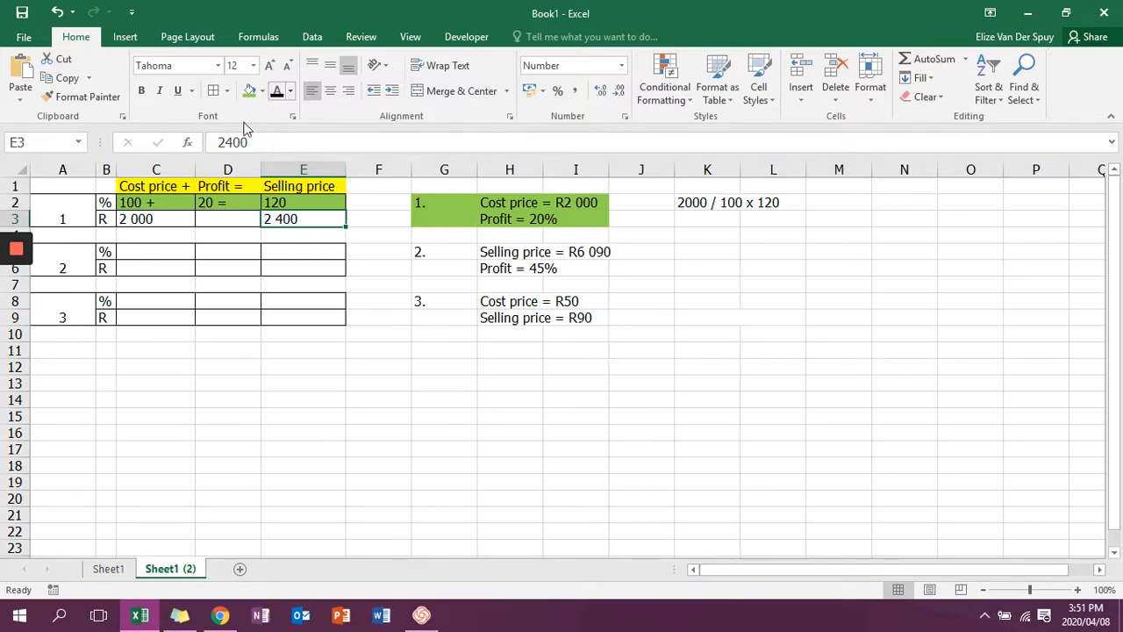
pyautogui.moveTo(161, 218)
pyautogui.write('+400 =')
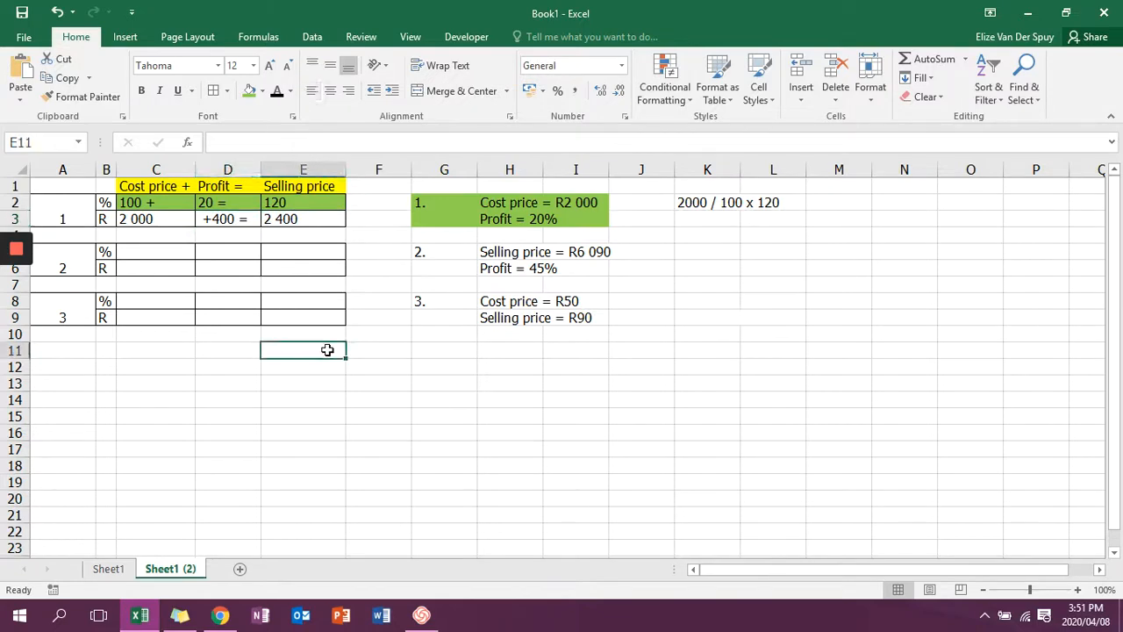
pyautogui.moveTo(251, 221)
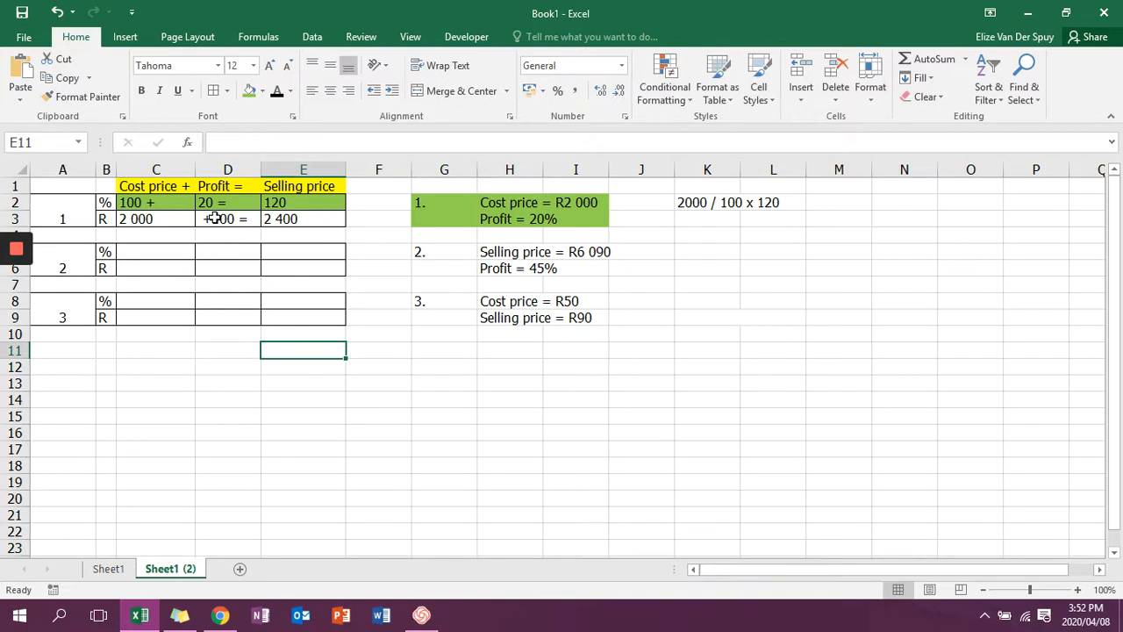
# Select problem 2's description ready to shade it blue.
pyautogui.click(442, 253)
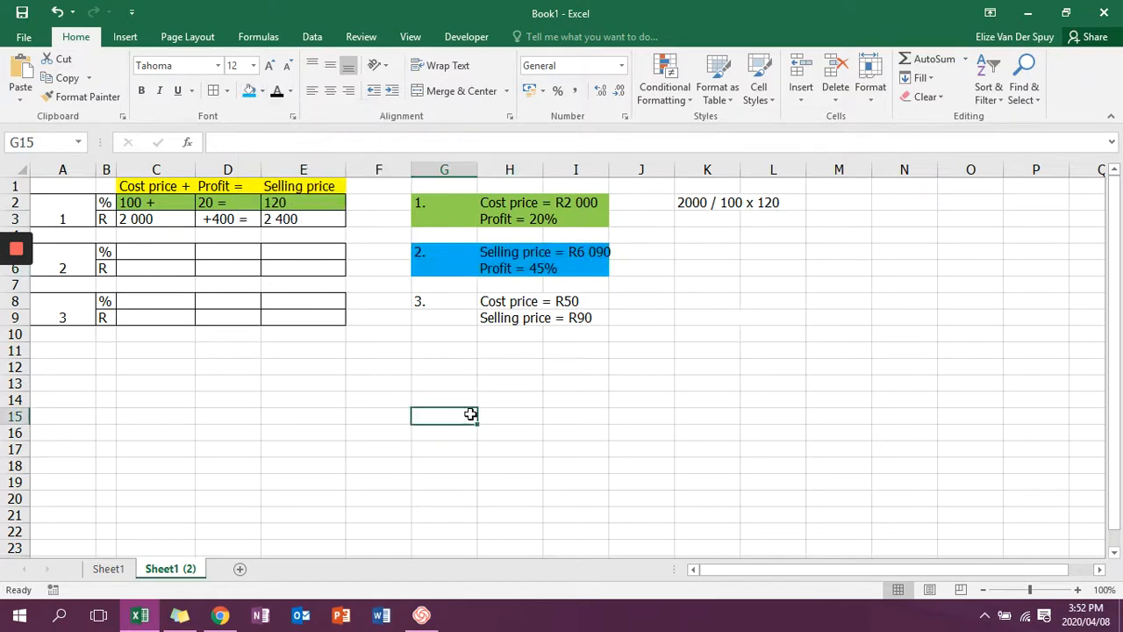
pyautogui.moveTo(499, 291)
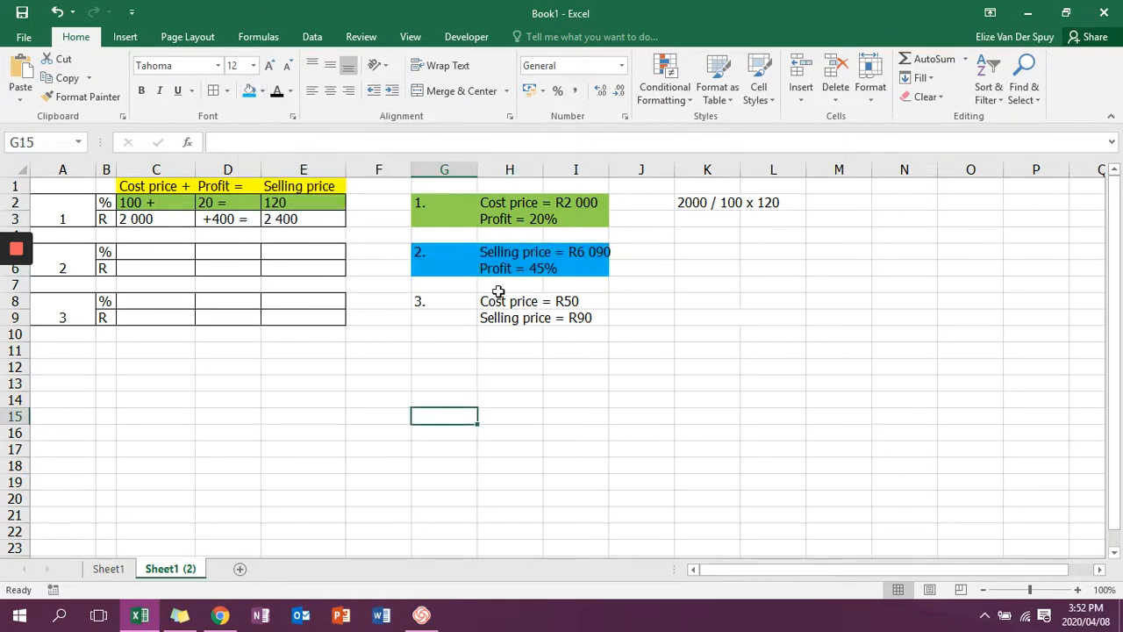
# Enter problem 2's R6 090 selling price and its 100 + 45 = 145 percentage row in blue.
pyautogui.click(302, 267)
pyautogui.write('6 090')
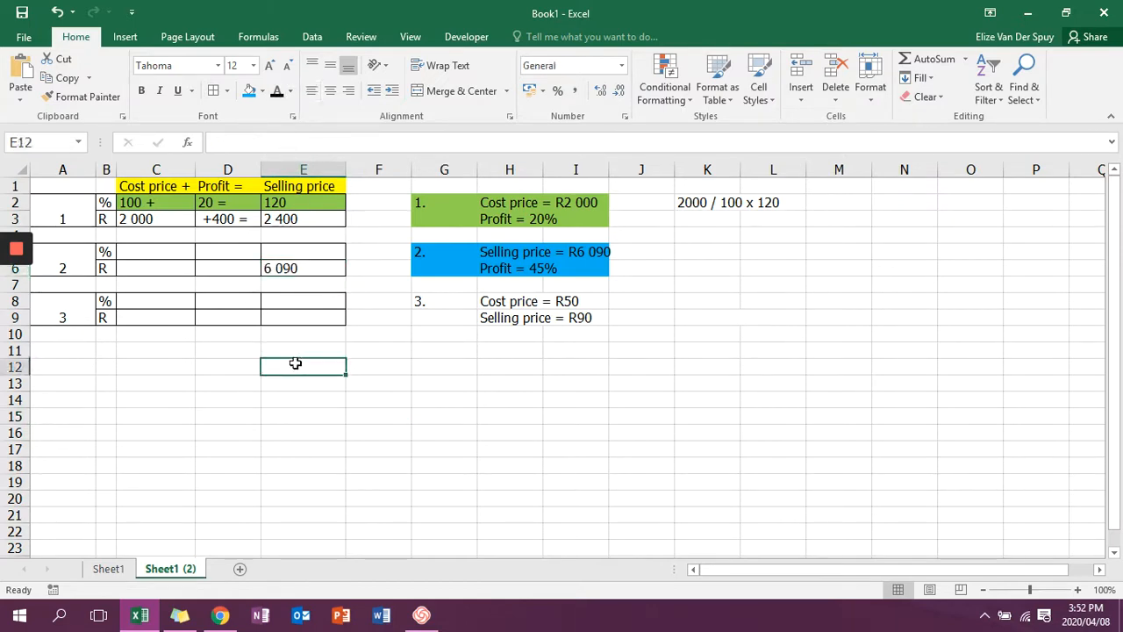
pyautogui.moveTo(298, 266)
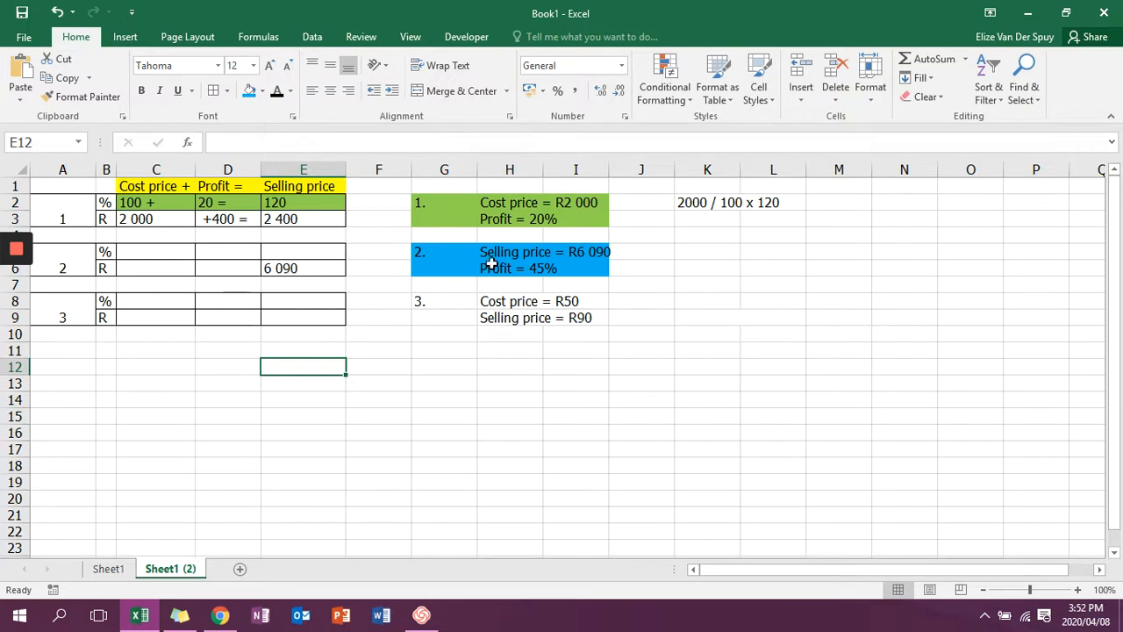
pyautogui.moveTo(369, 285)
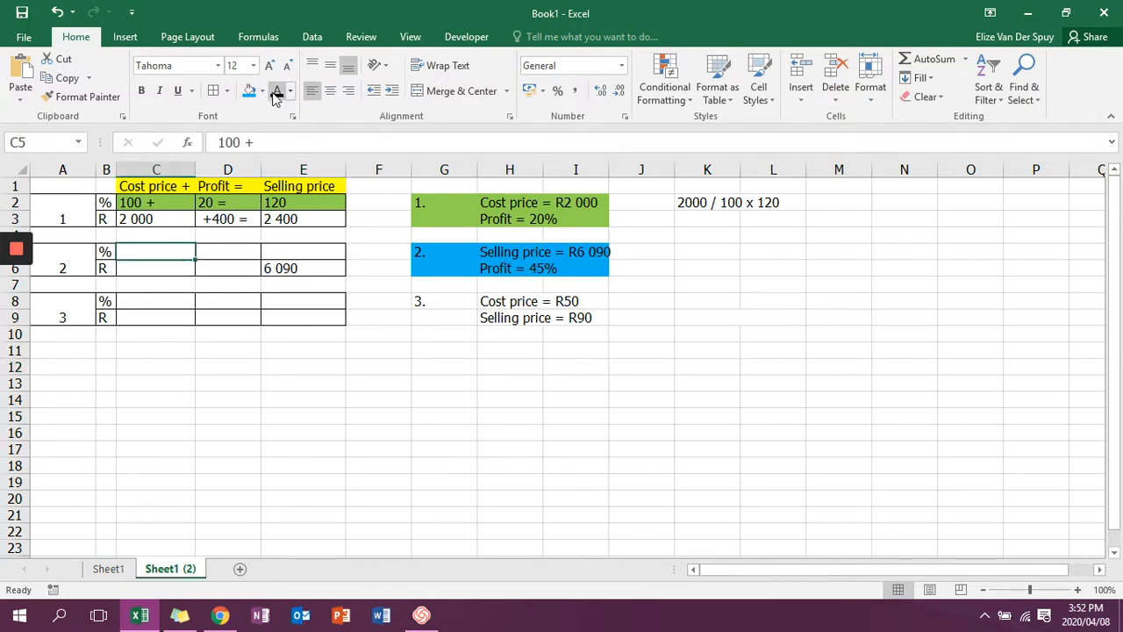
pyautogui.write('45 =')
pyautogui.click(302, 251)
pyautogui.write('145')
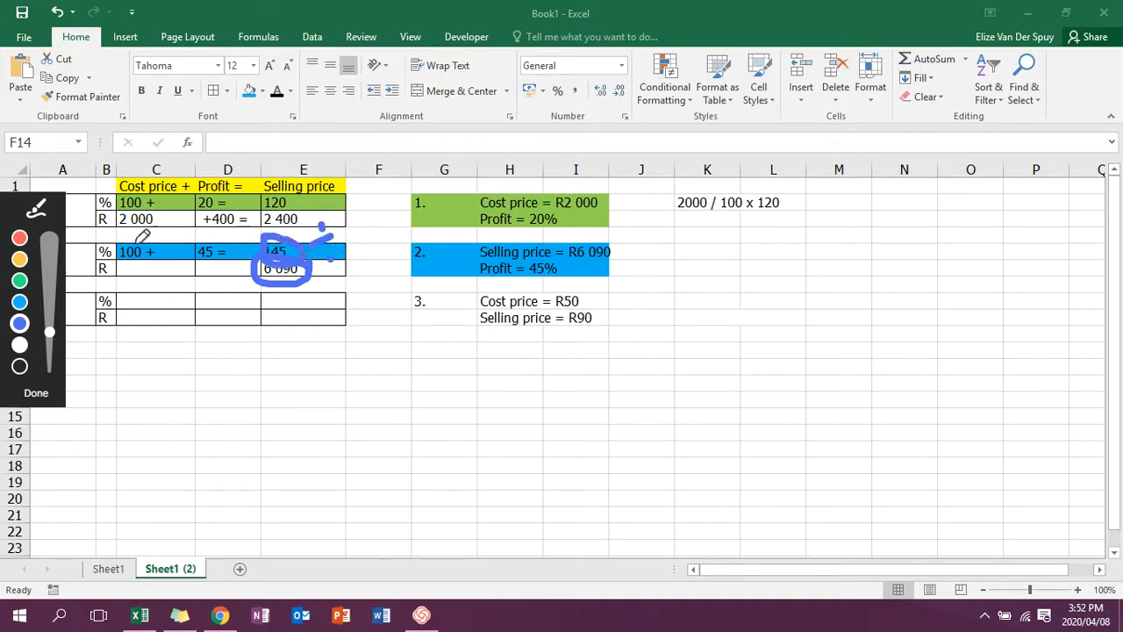
pyautogui.moveTo(141, 237); pyautogui.dragTo(179, 243)
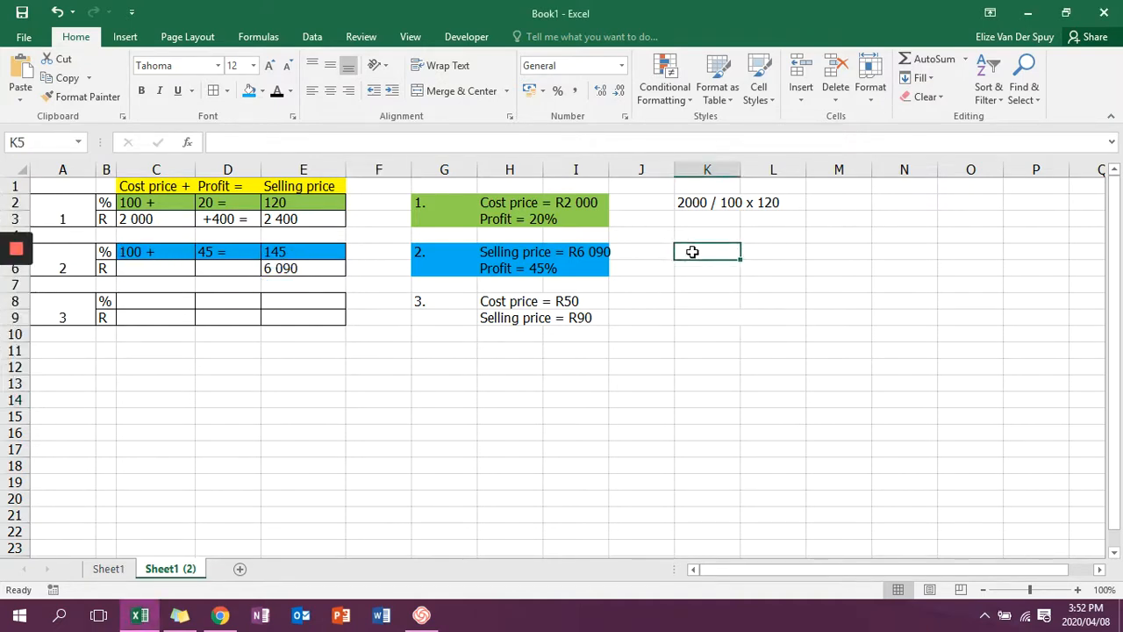
# Write the working 6090 / 145 x 100 in K5 and move to problem 2's cost price cell.
pyautogui.write('6090')
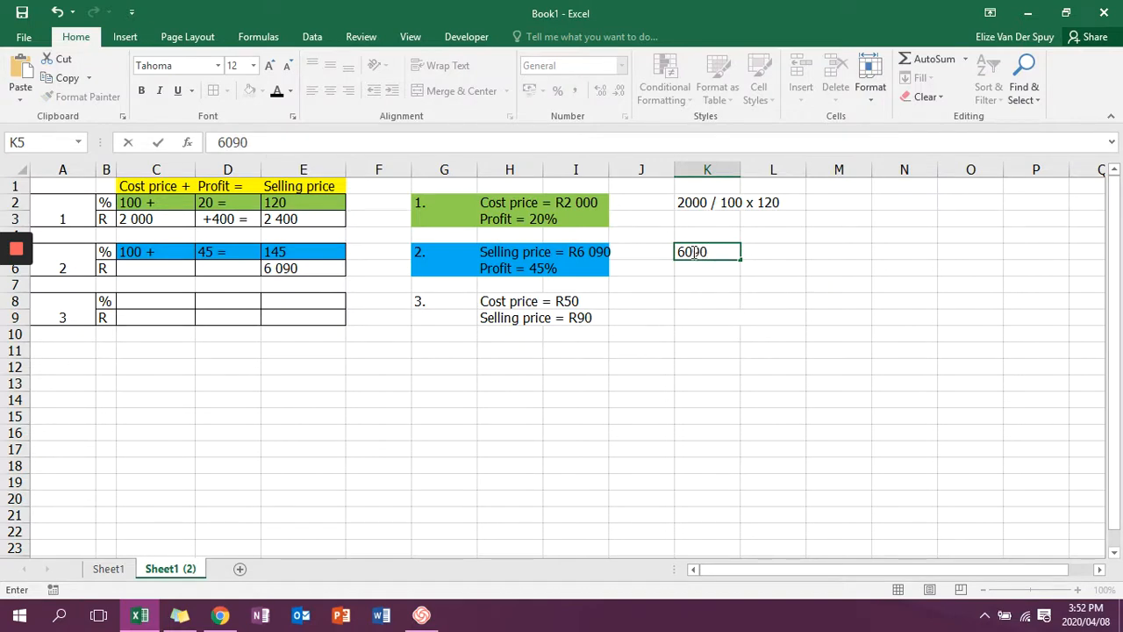
pyautogui.write('/ 145')
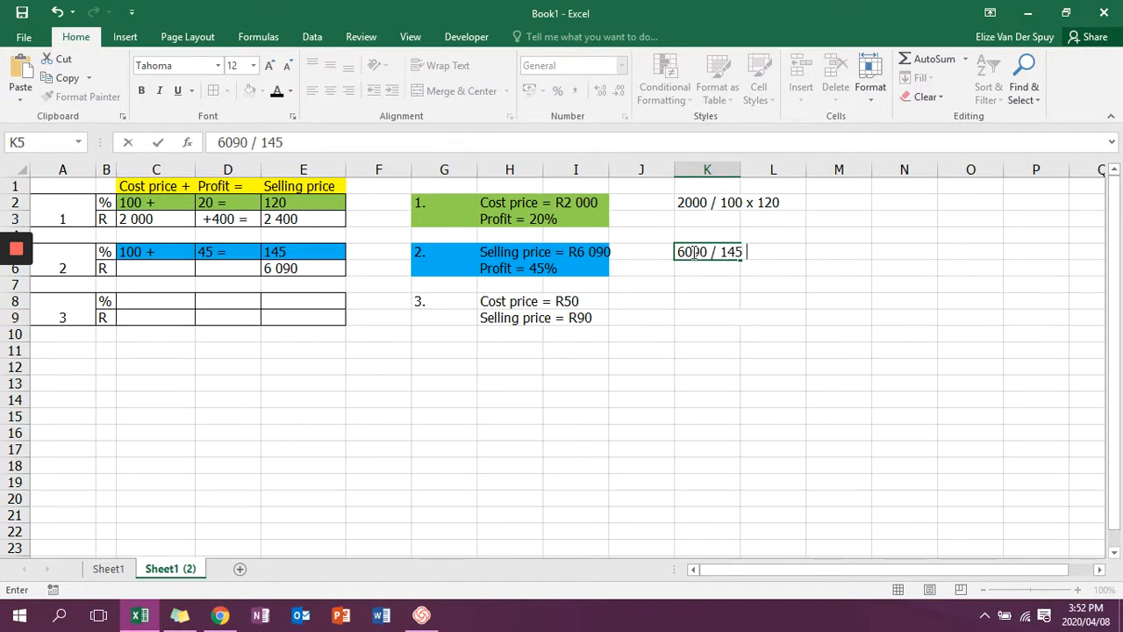
pyautogui.write('x 100')
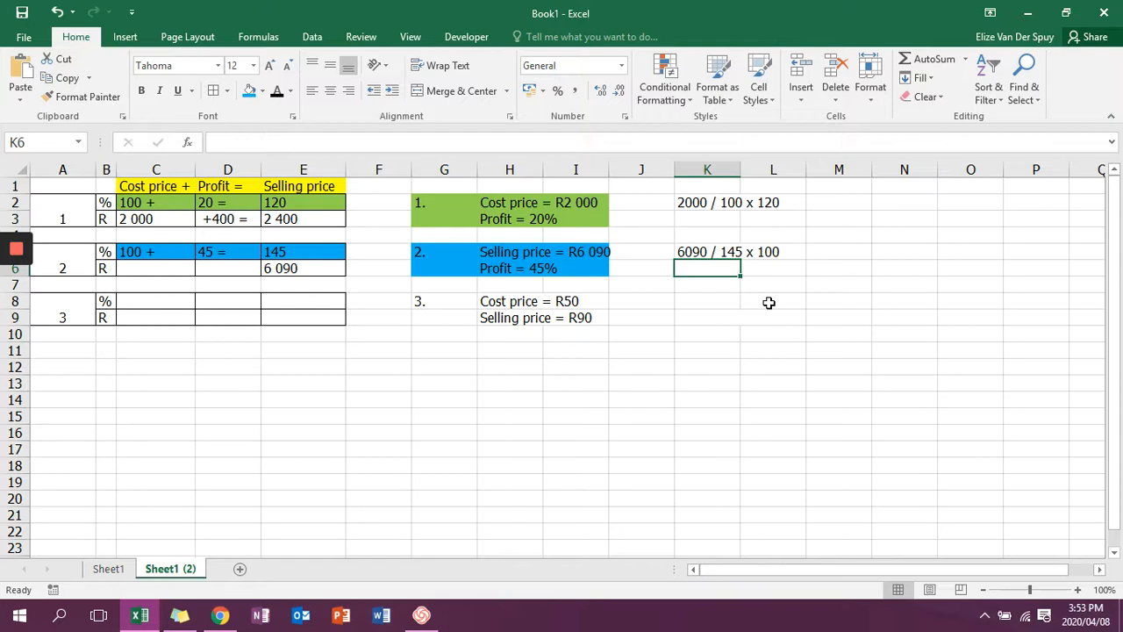
pyautogui.click(147, 268)
pyautogui.write('4 200')
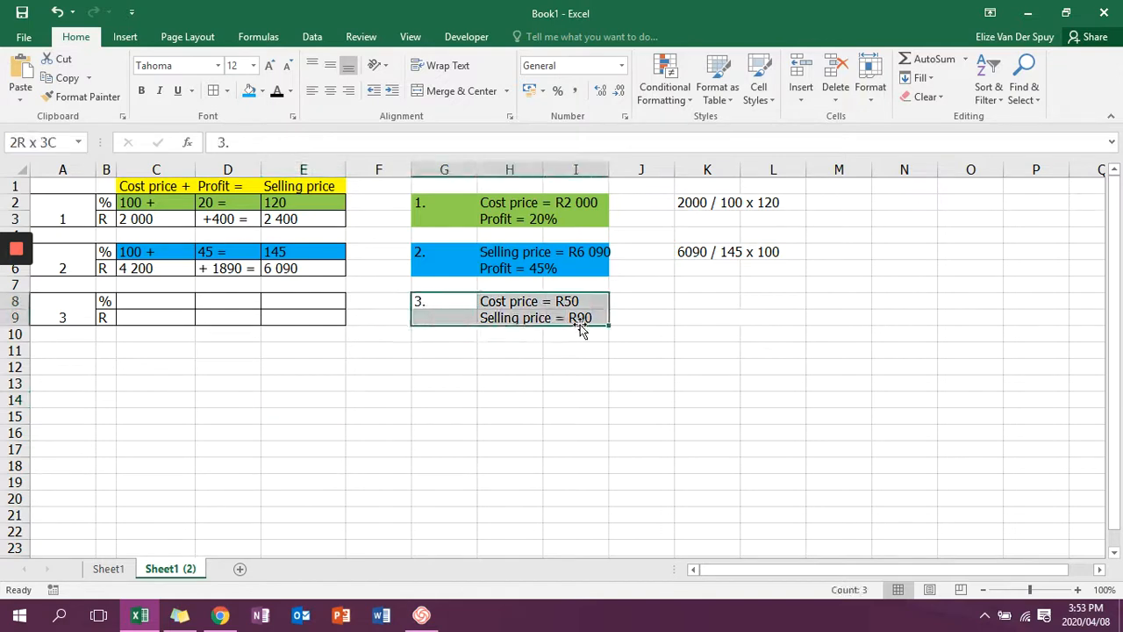
# Shade problem 3 orange and write 'Selling price - cost price' over 'Cost price' x 100 in column K.
pyautogui.click(260, 91)
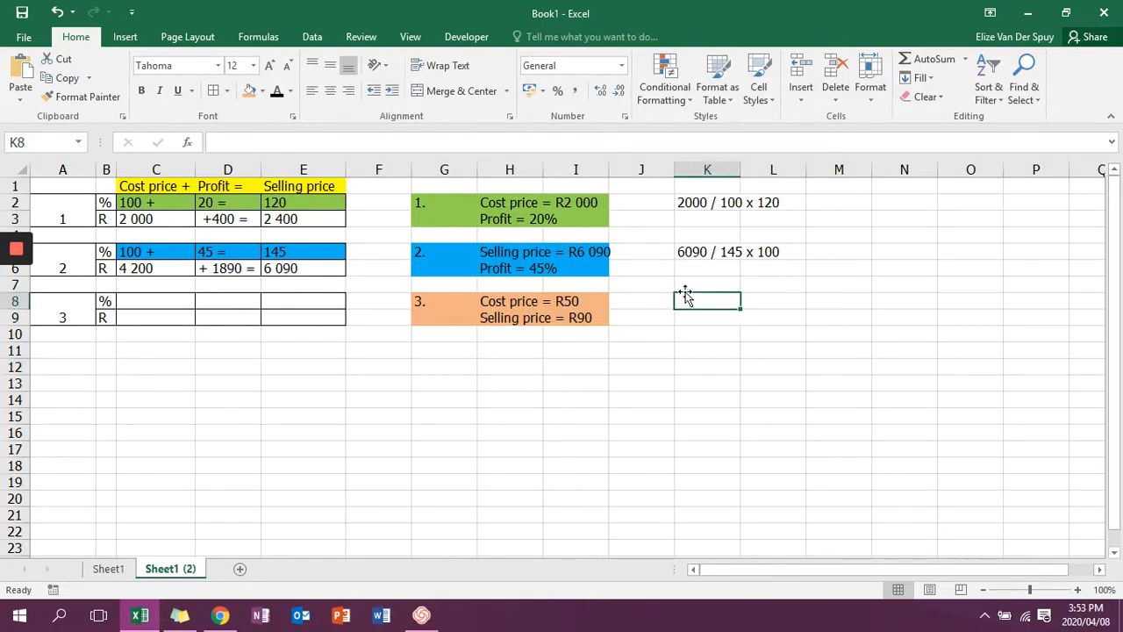
pyautogui.write('Selling price -')
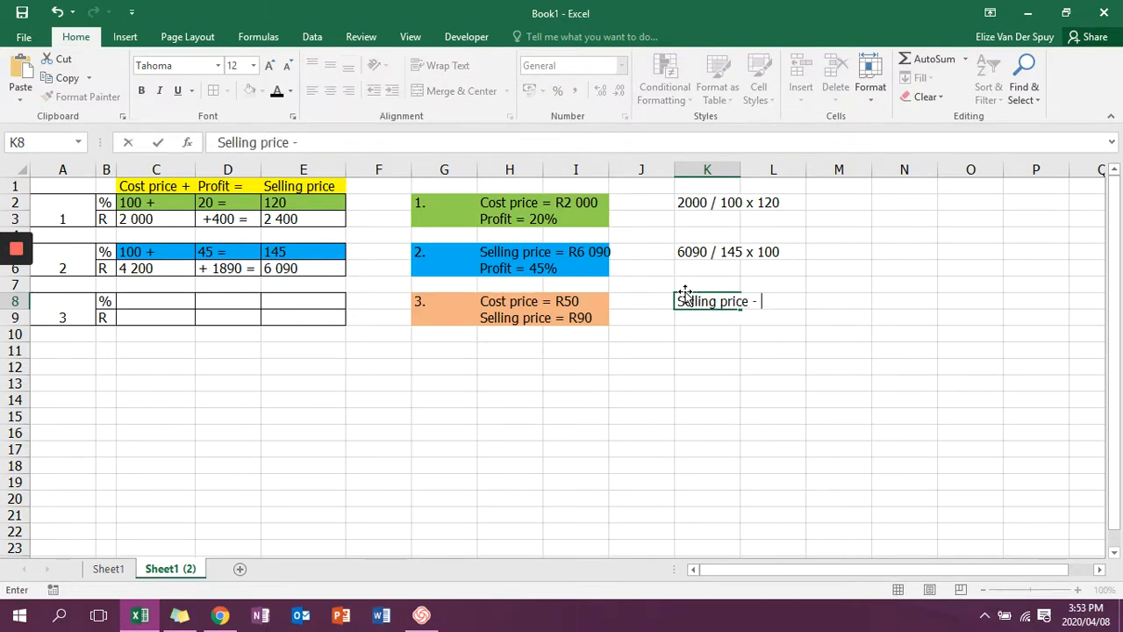
pyautogui.write('cost pric')
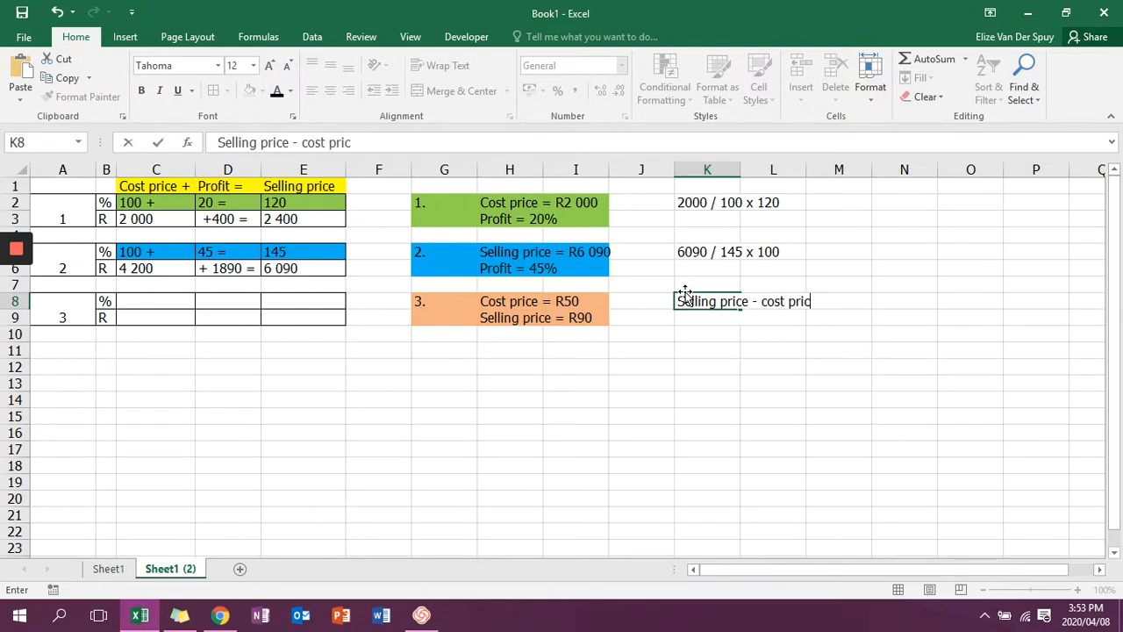
pyautogui.write('e')
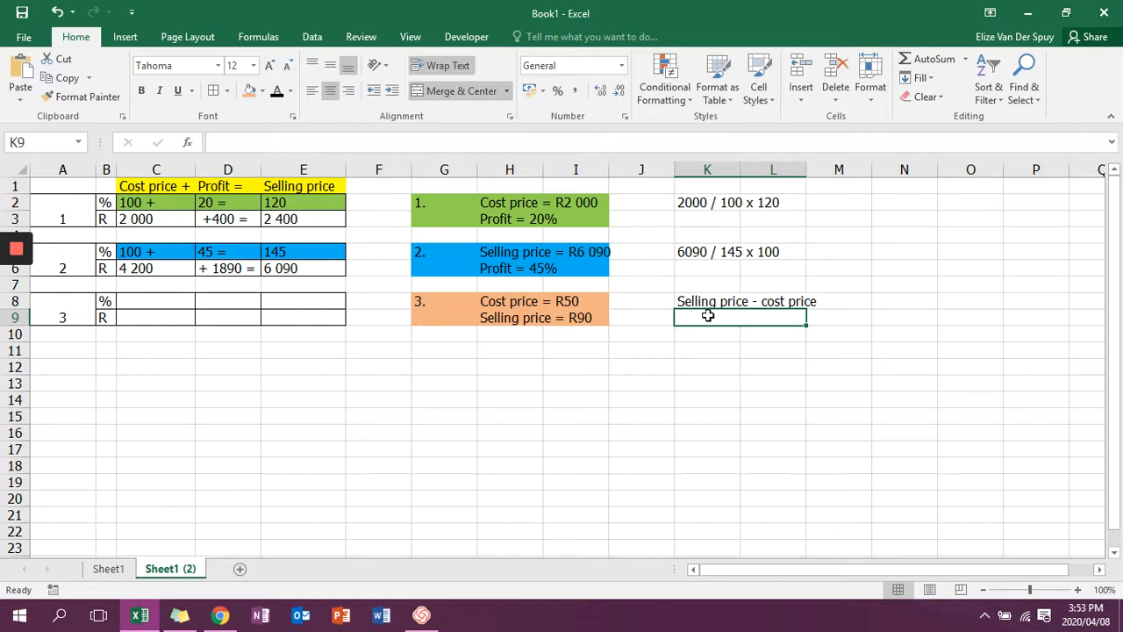
pyautogui.write('Cost price')
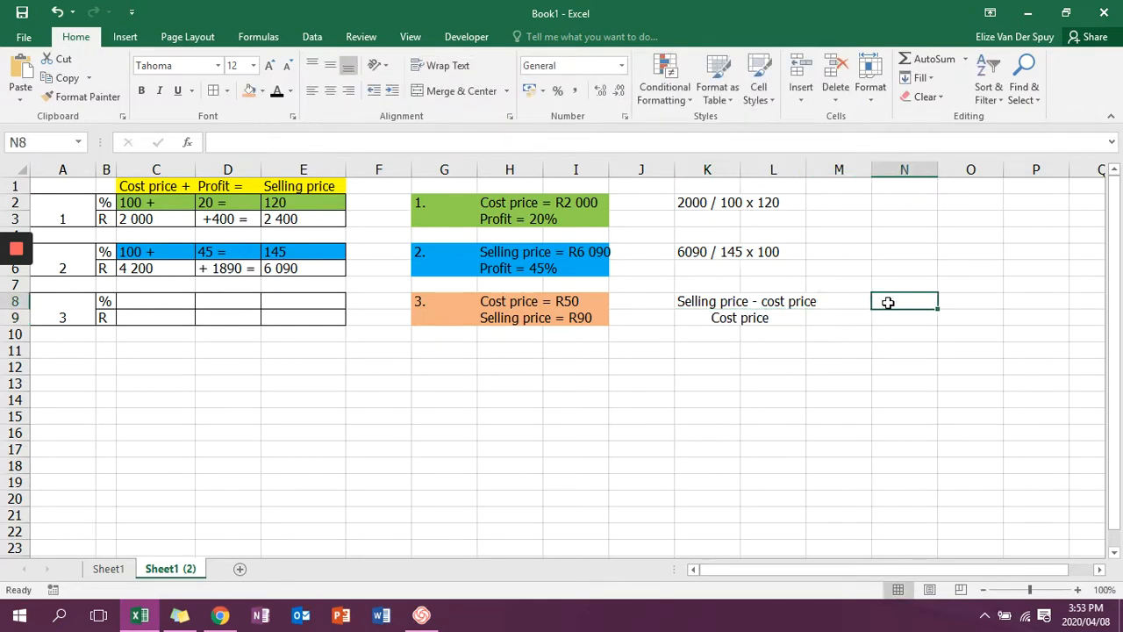
pyautogui.write('x 100')
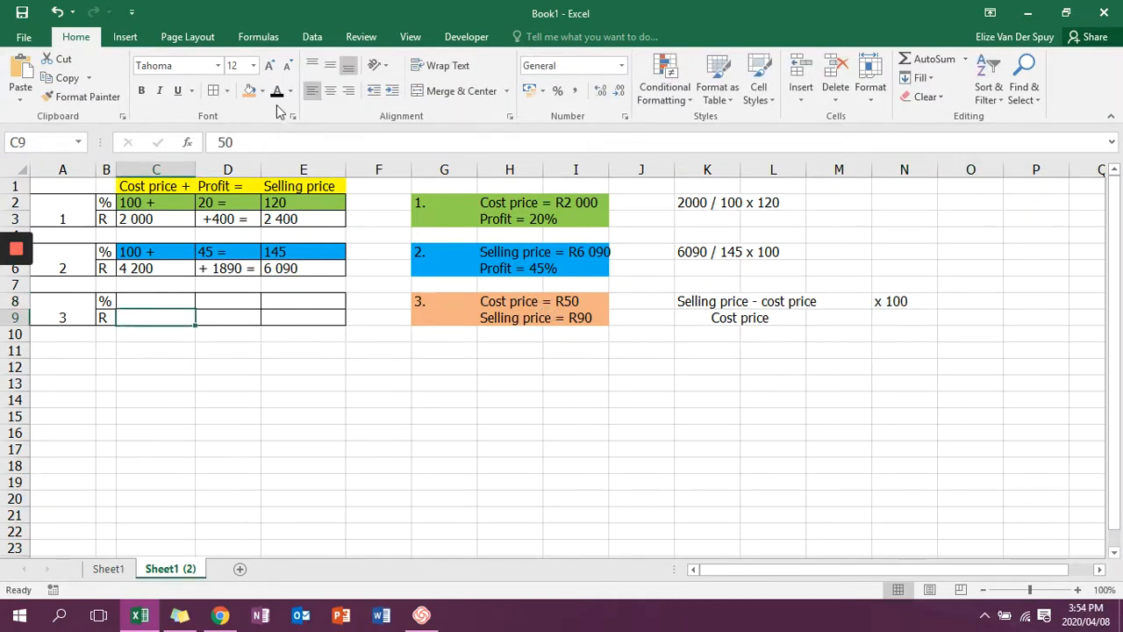
# Enter problem 3's Rand row: cost 50, '+ 40 =' profit and selling price 90.
pyautogui.write('50')
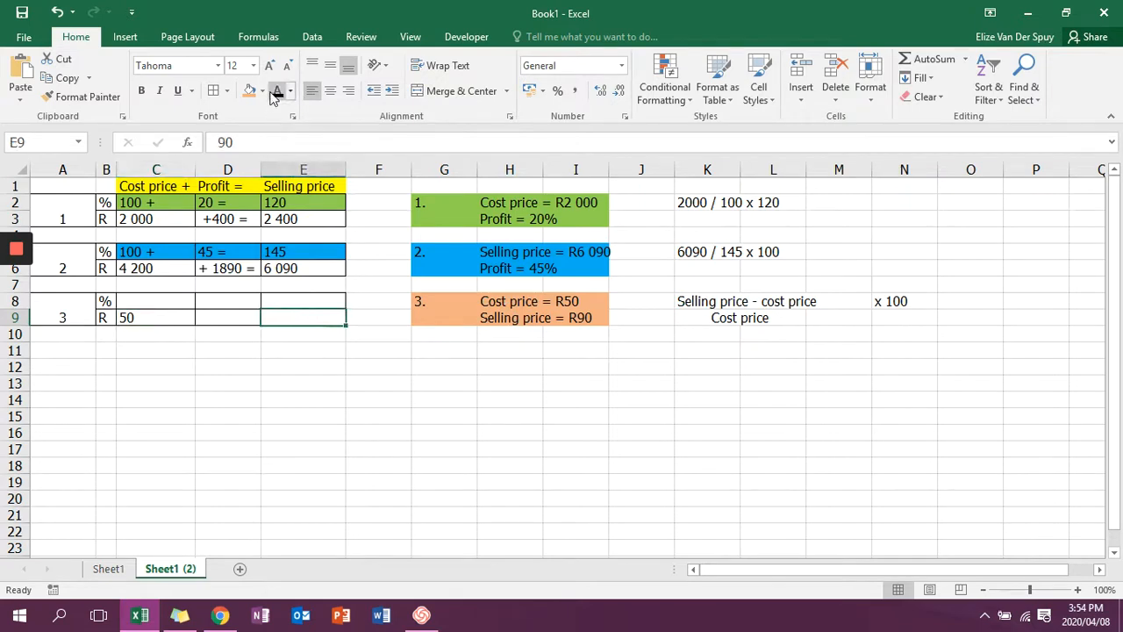
pyautogui.write('90')
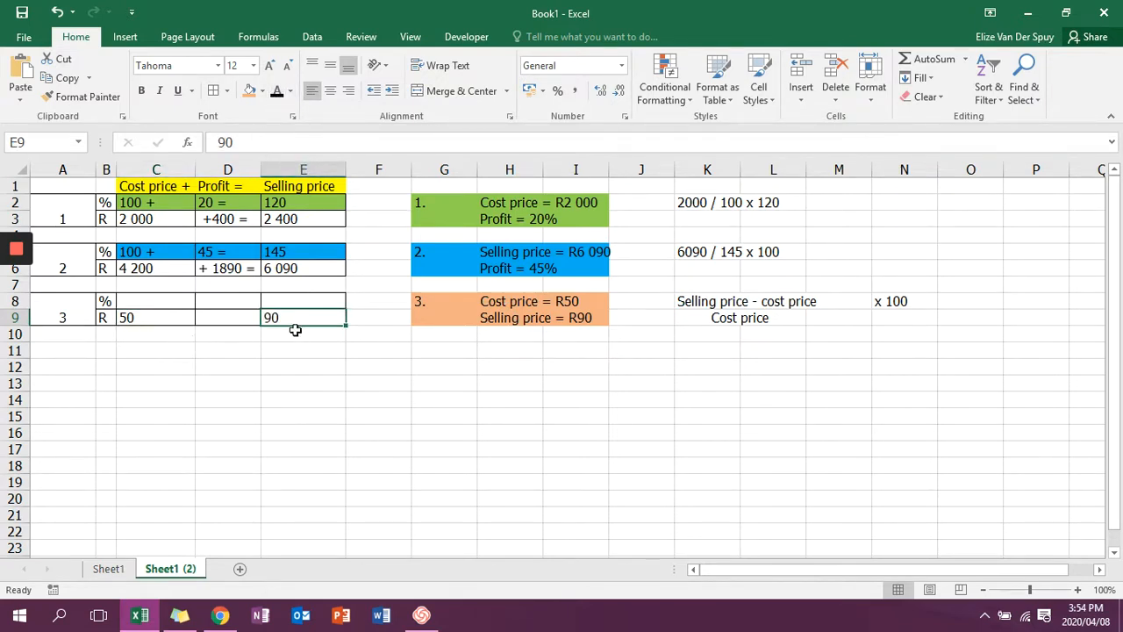
pyautogui.write('+ 40 =')
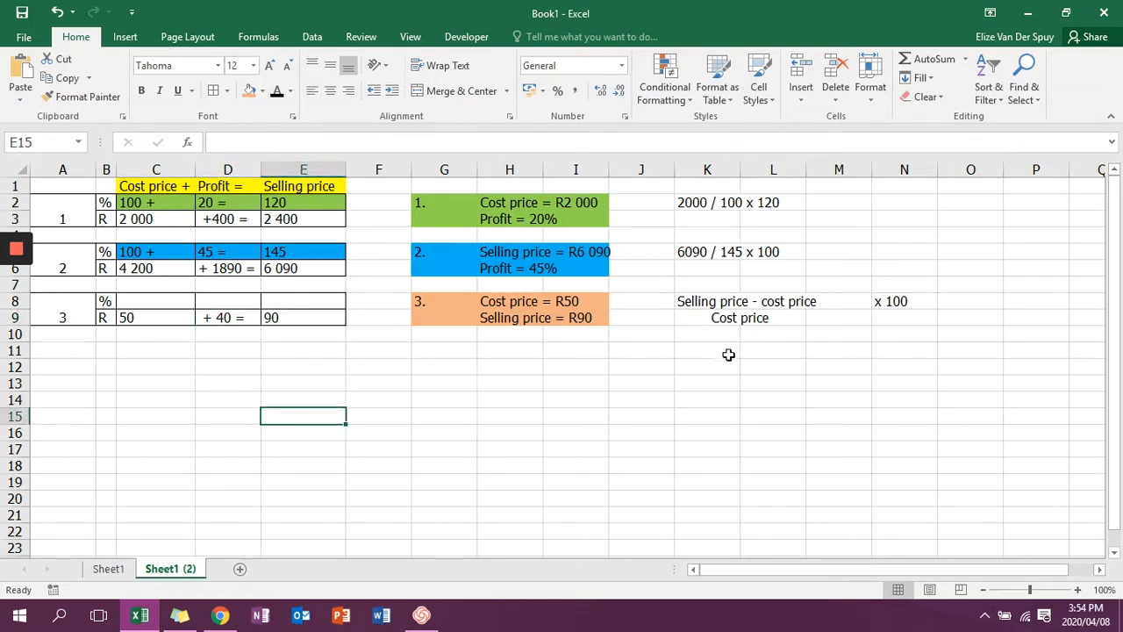
# Write the working 40 / 50 x 100 in K11 and the percentages 100 + 80 = 180.
pyautogui.write('40 /')
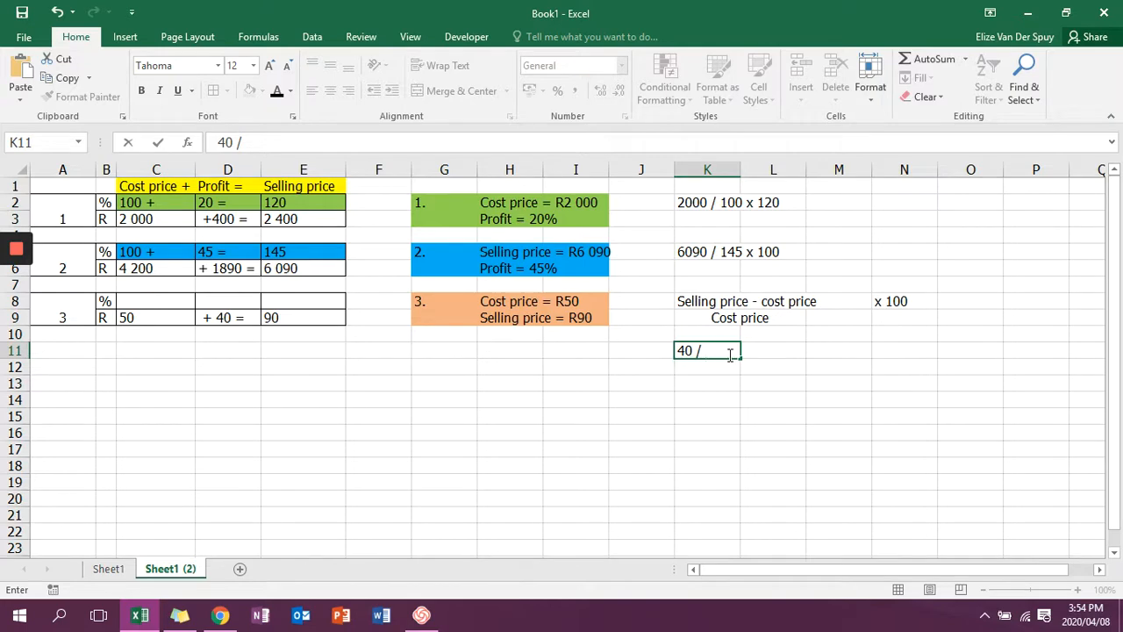
pyautogui.write('50 x 100')
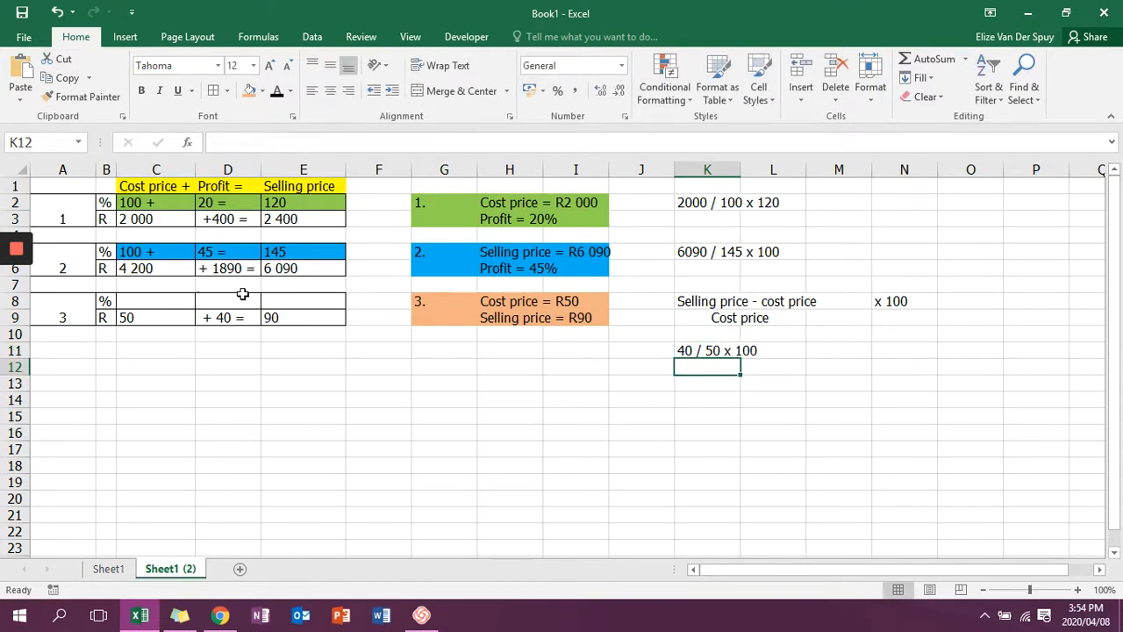
pyautogui.write('+ 80 =')
pyautogui.click(304, 300)
pyautogui.write('180')
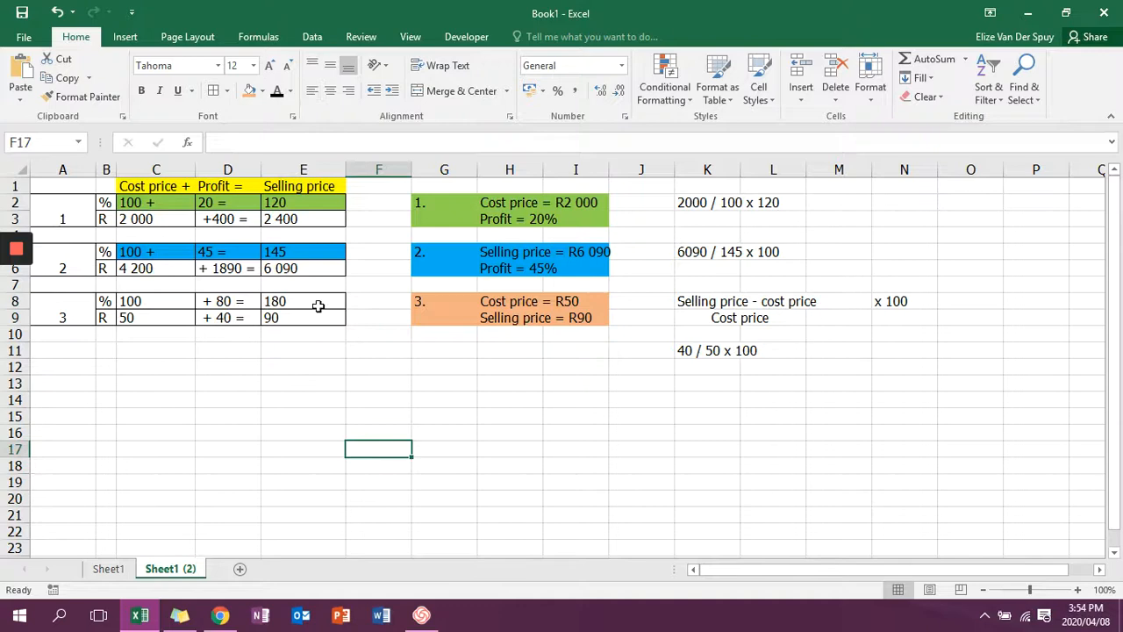
pyautogui.moveTo(244, 302)
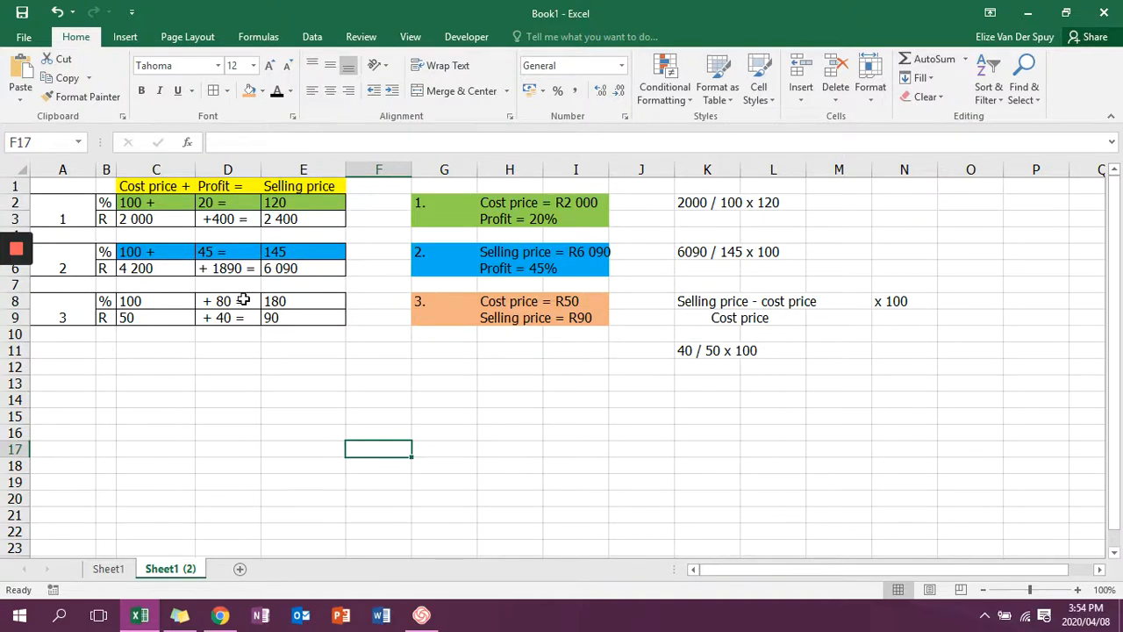